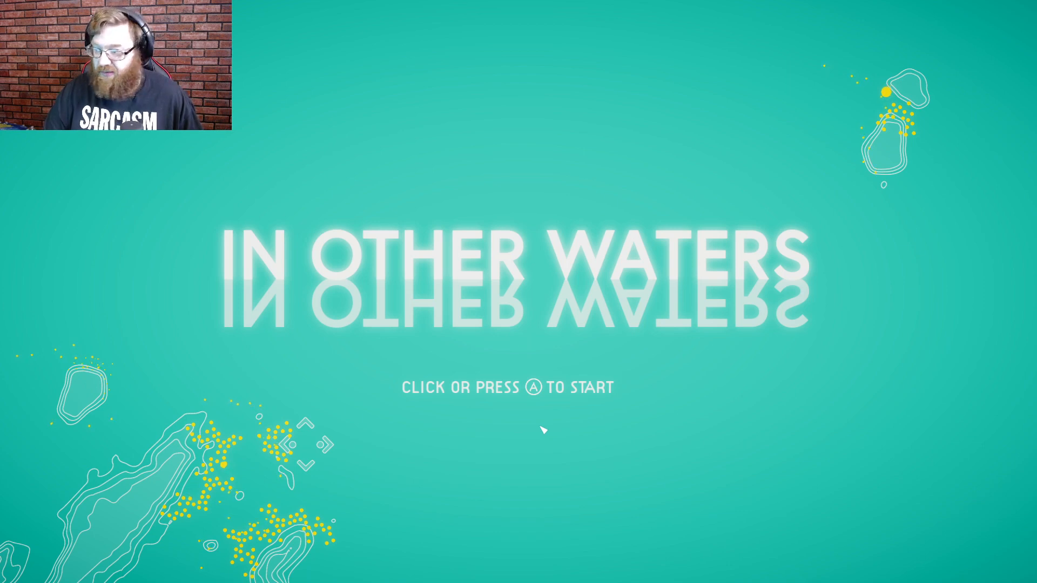
Start a New Game from the main menu in the first EMPTY save slot
click(544, 430)
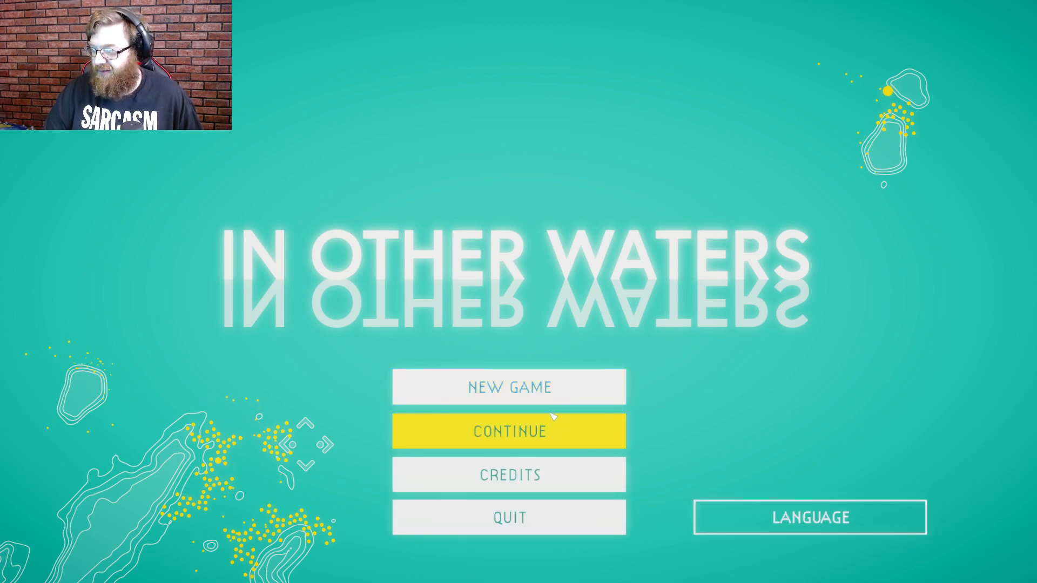
click(510, 431)
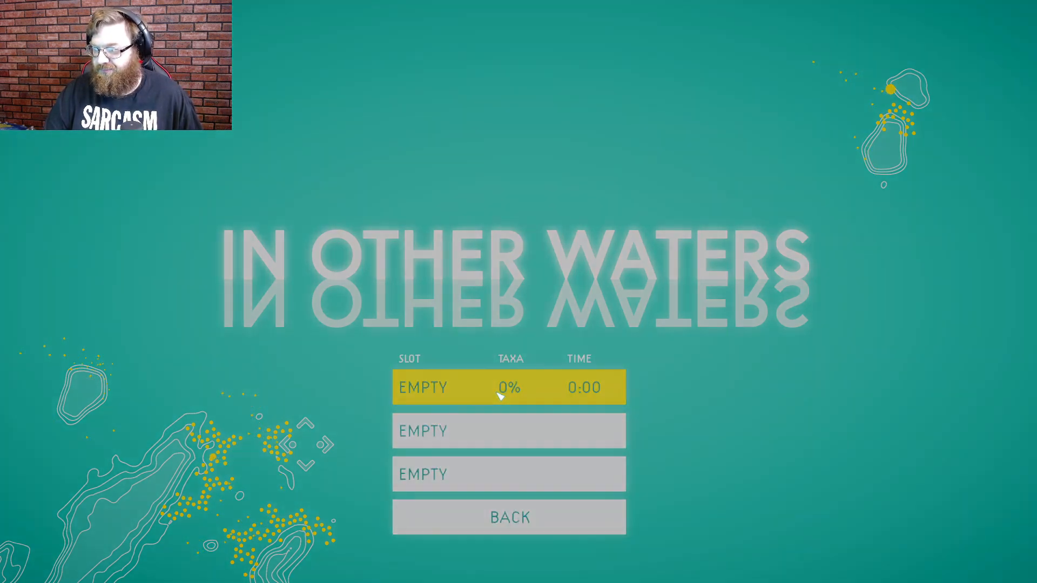
click(509, 386)
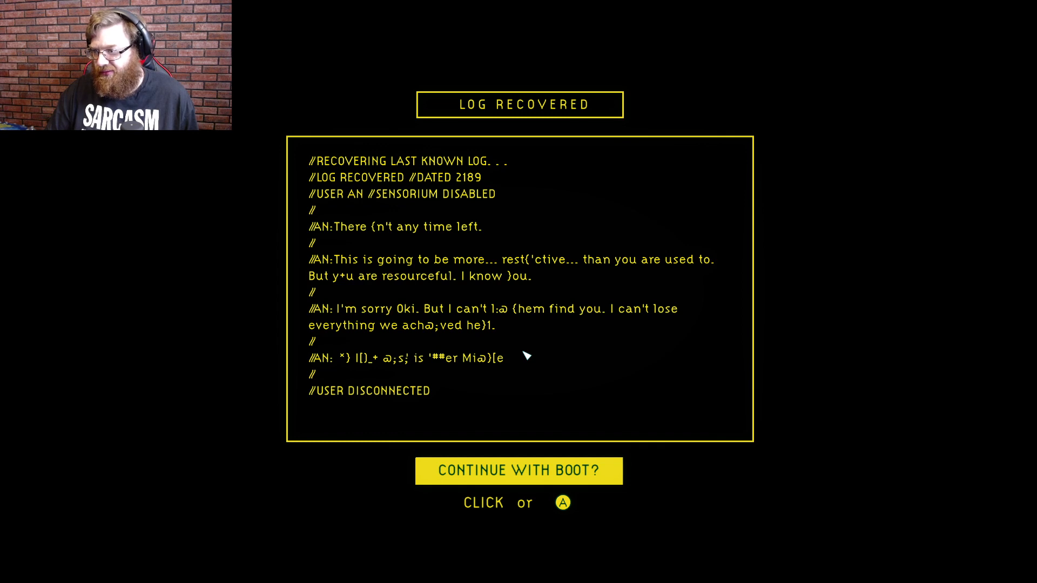
mouse_move(460, 364)
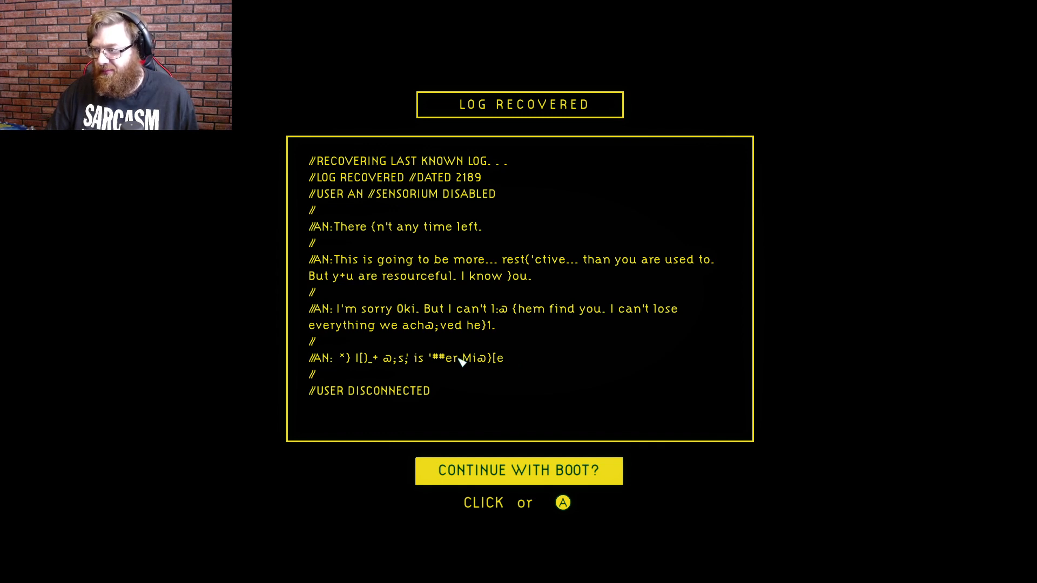
mouse_move(493, 345)
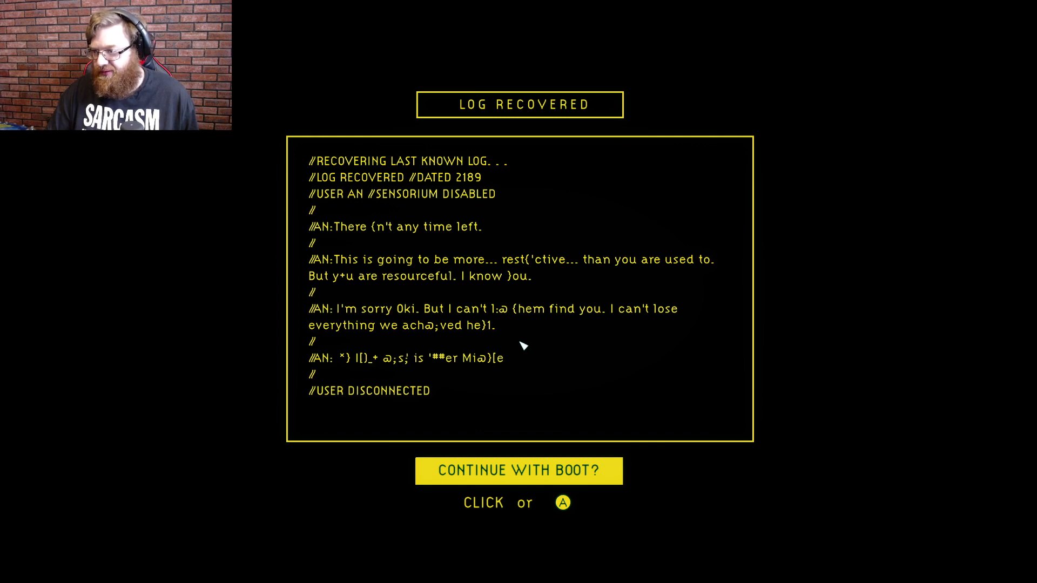
mouse_move(536, 349)
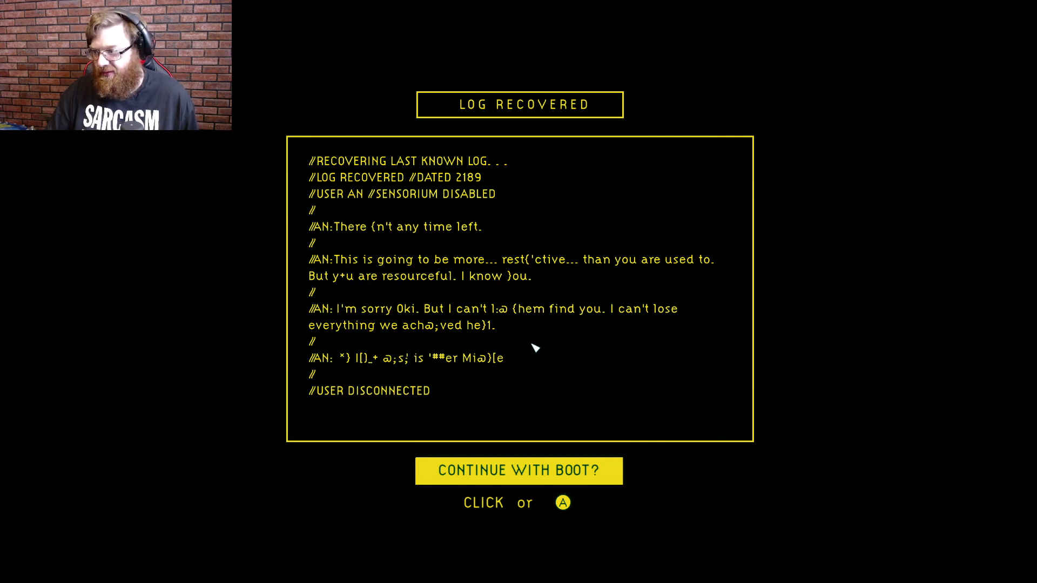
mouse_move(499, 359)
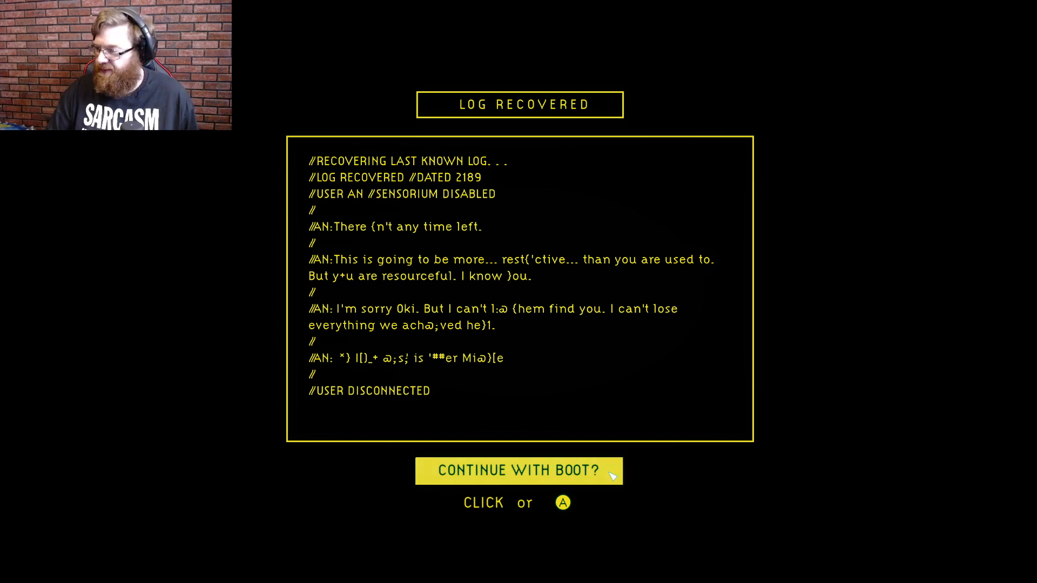
Continue the suit boot and answer Dr. Ellery Vas's call with the yes response
click(519, 471)
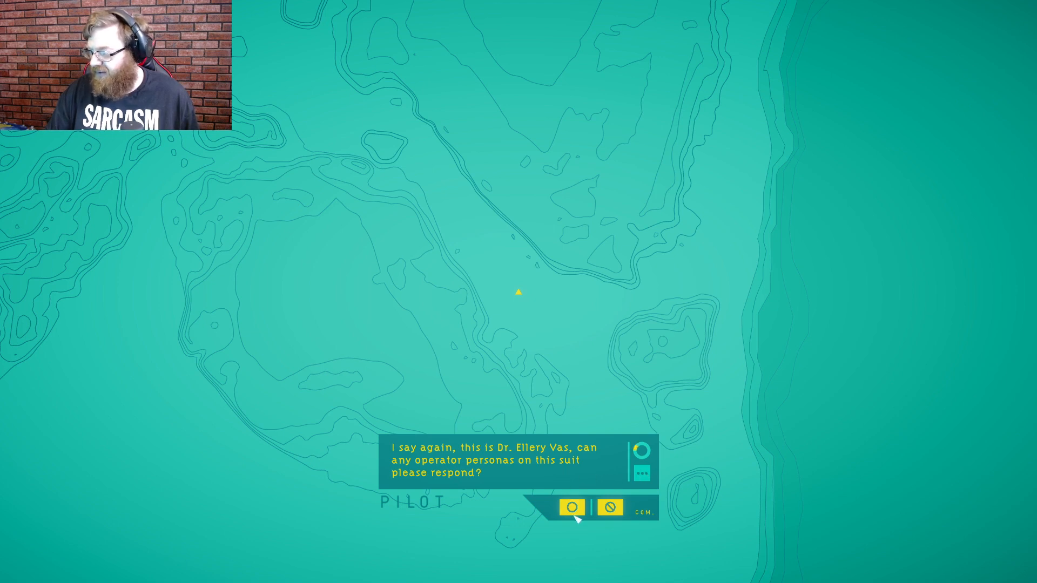
click(572, 506)
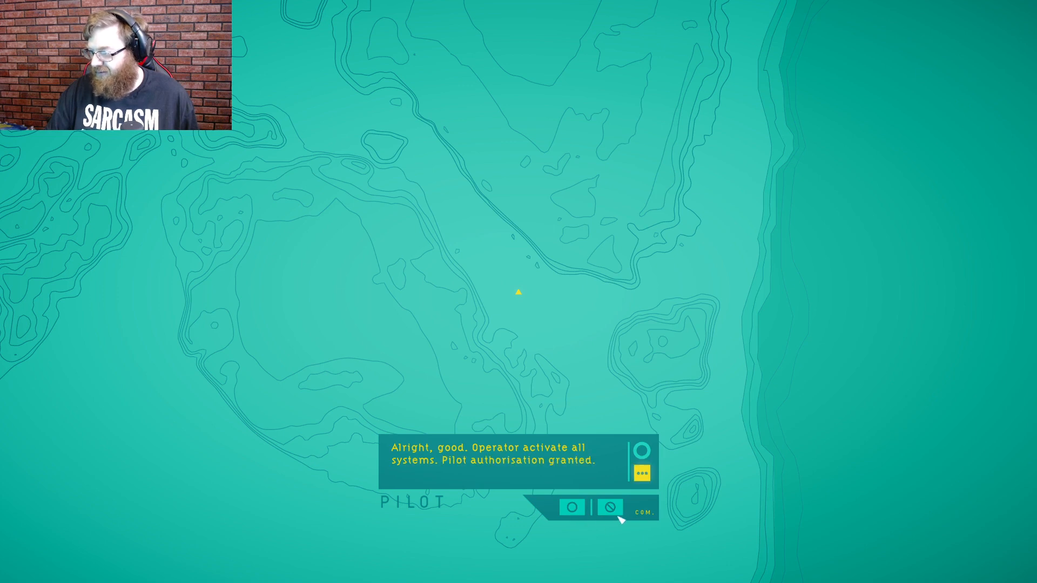
mouse_move(613, 487)
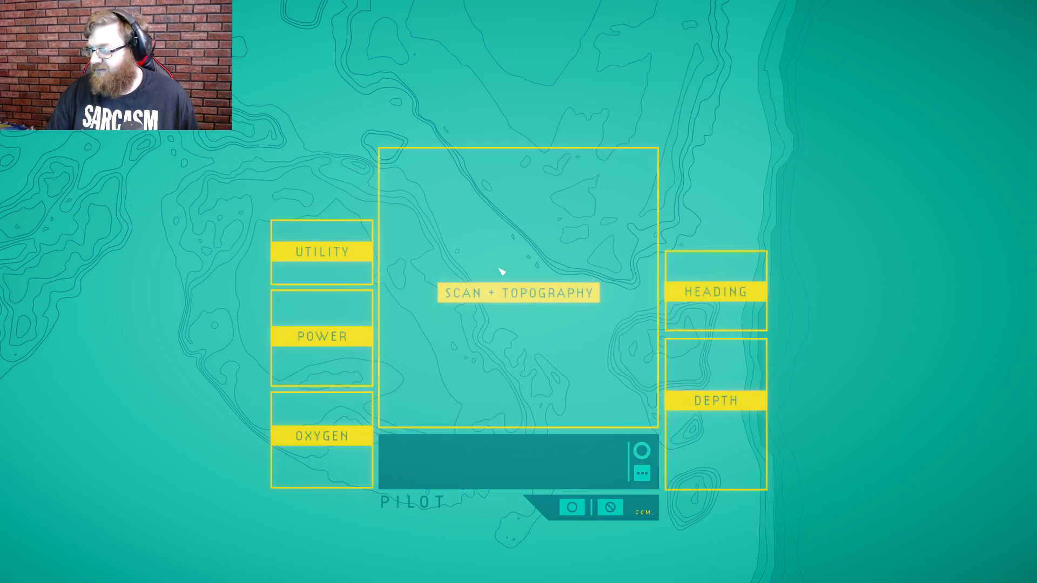
Bring the scan and topography display, utility and power systems online
click(517, 292)
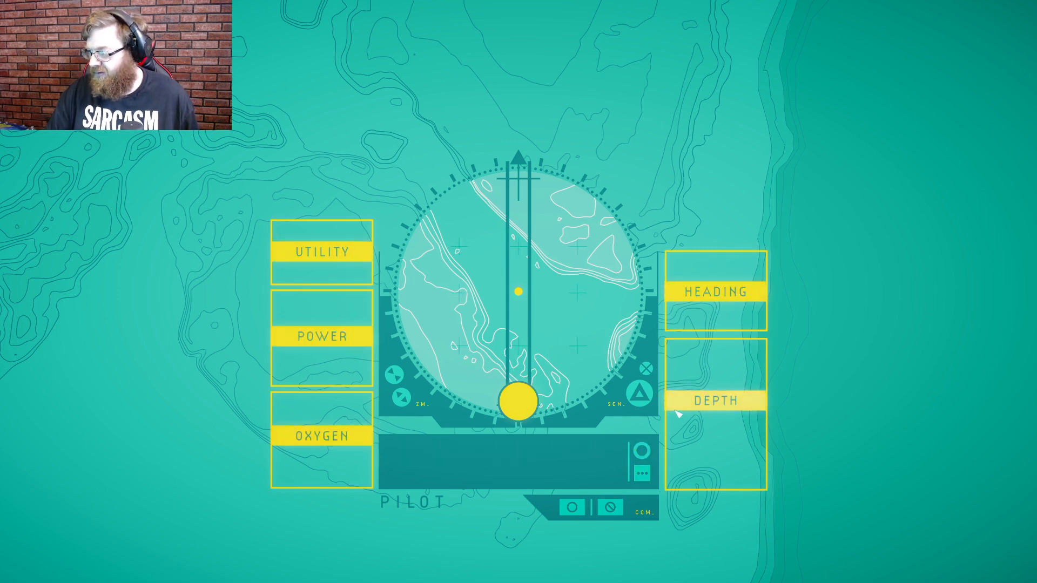
click(322, 253)
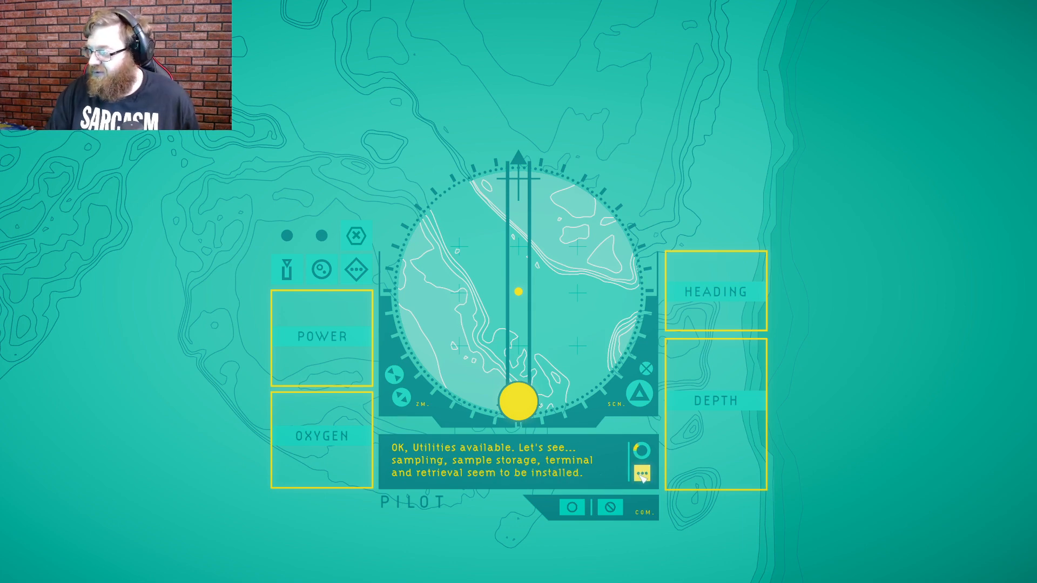
click(318, 337)
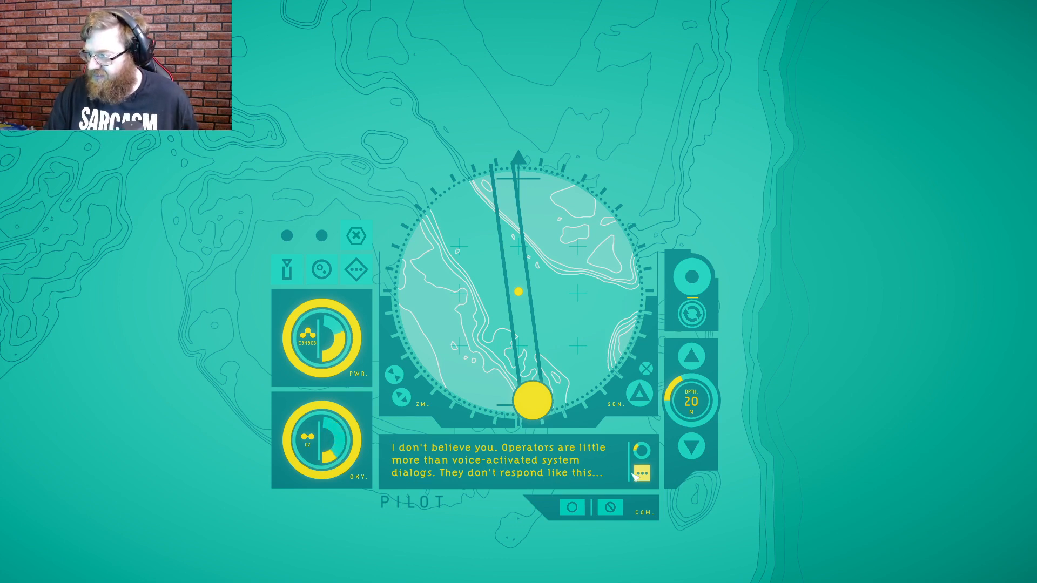
Read Ellery's lines about voice commands and heading north, returning to the sonar map
click(641, 471)
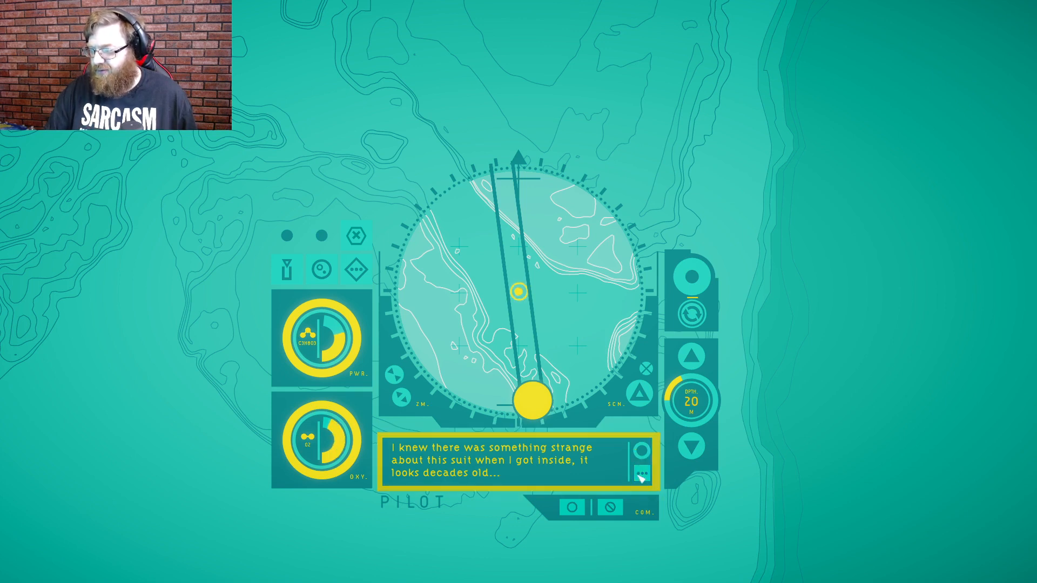
click(642, 472)
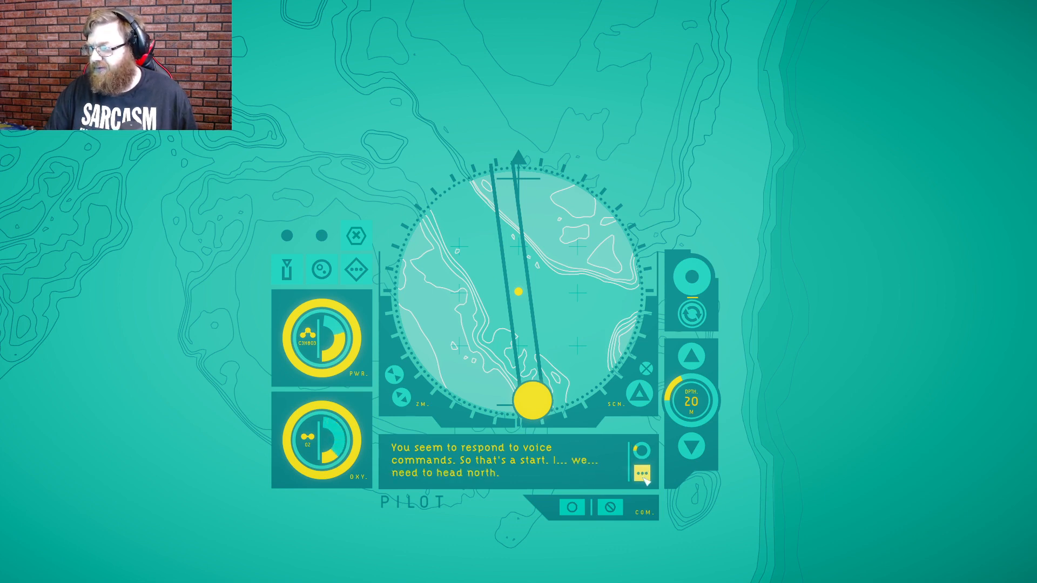
click(641, 474)
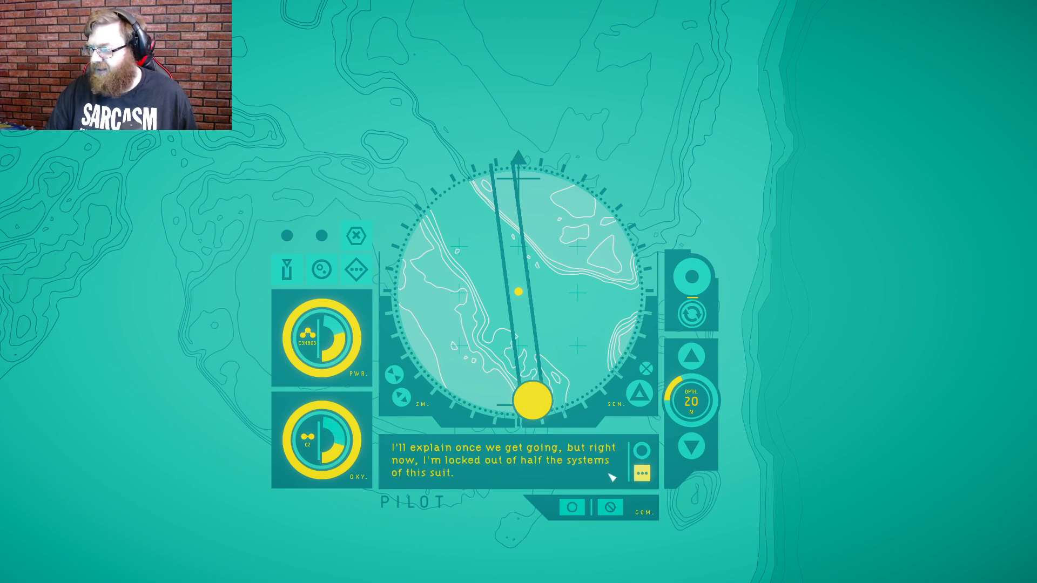
click(643, 473)
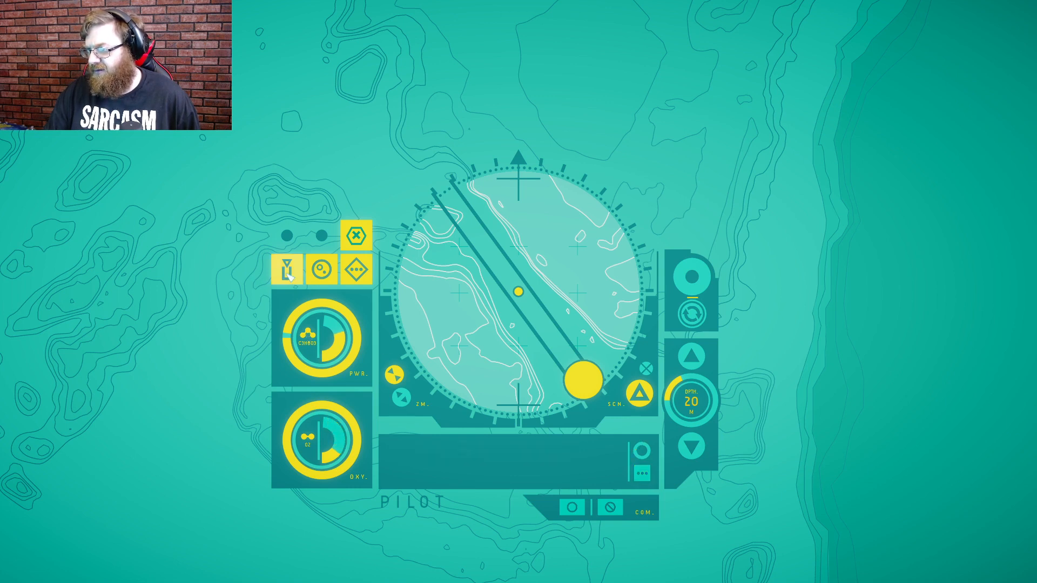
Open the sample store and switch to the ACS terminal for the Gully Opening marker
click(288, 272)
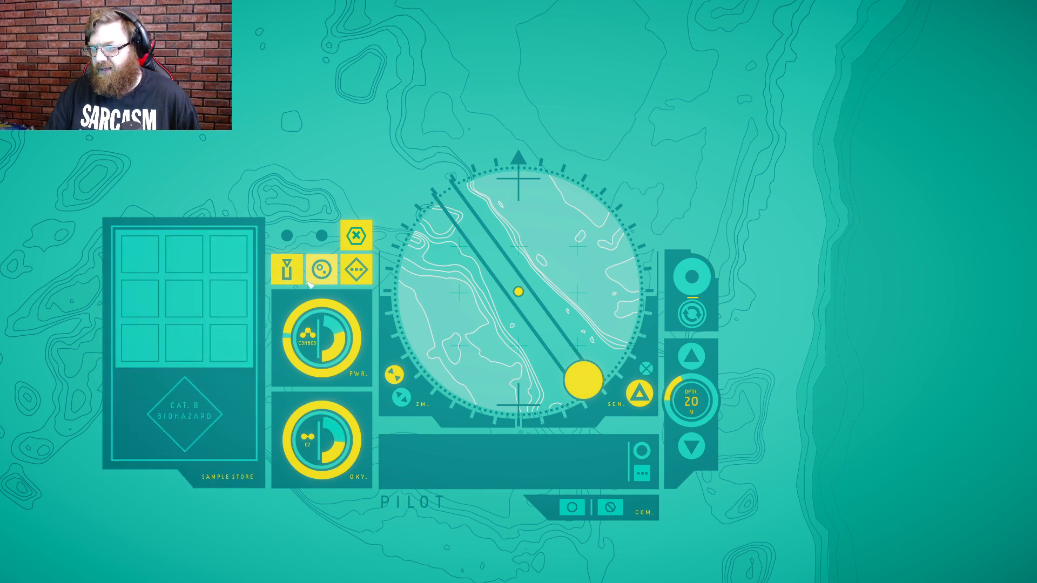
click(354, 235)
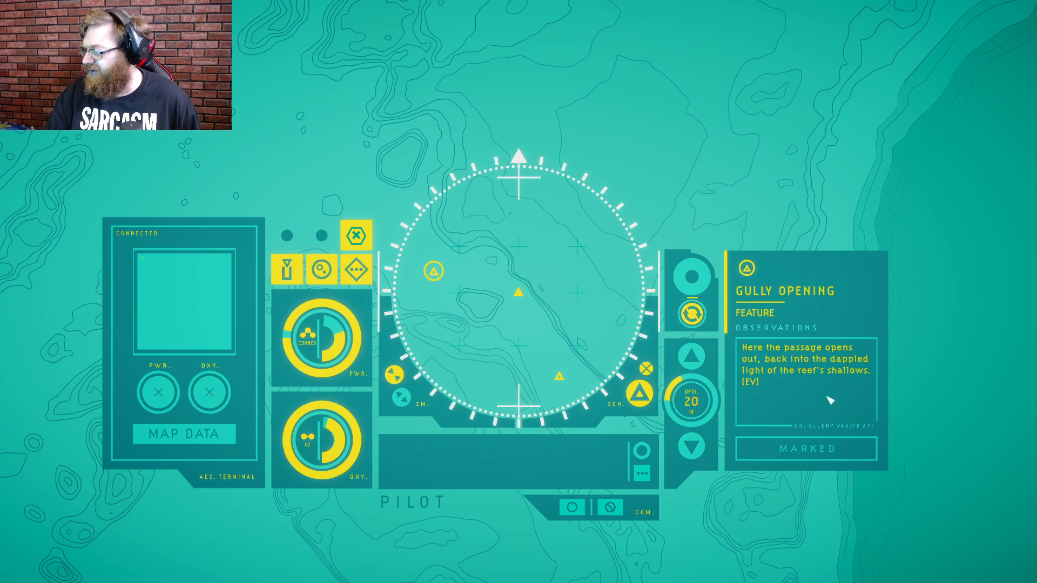
Plot a course and send the diver toward the Gully Opening waypoint
click(691, 276)
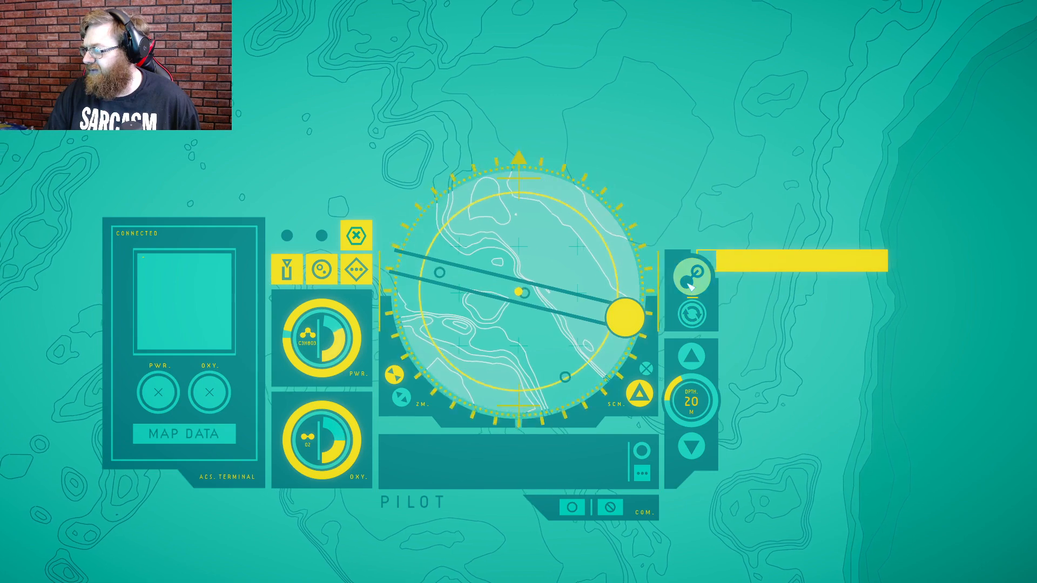
click(694, 276)
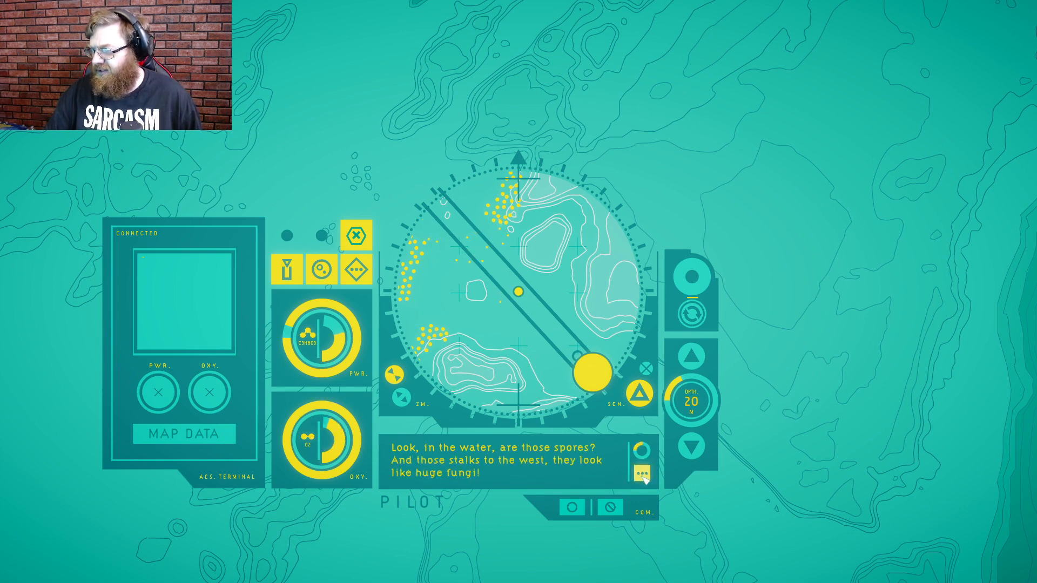
Read Ellery's remarks about the spores, alien life and the huge fungal stalks
click(641, 479)
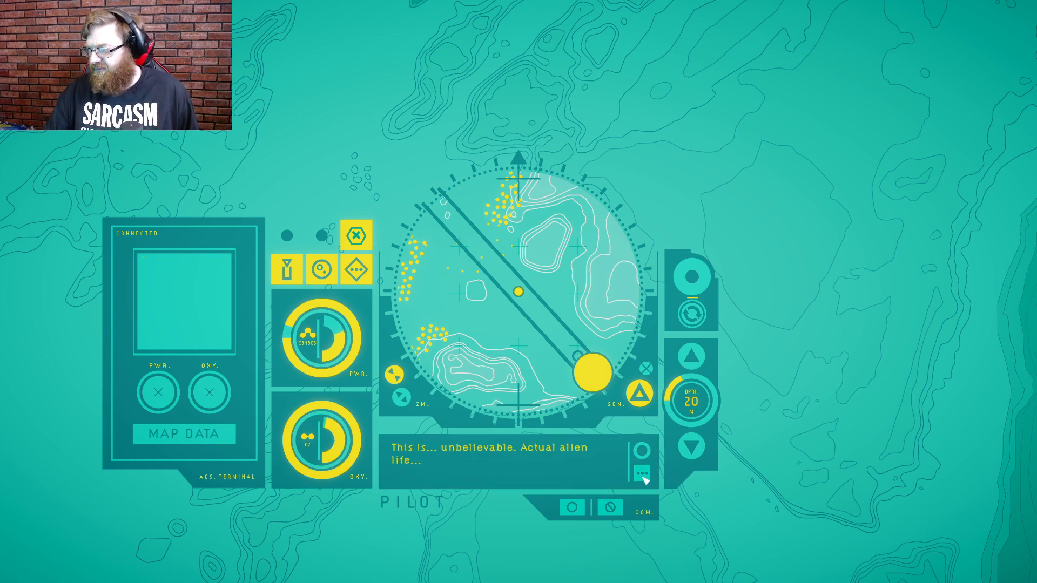
click(639, 474)
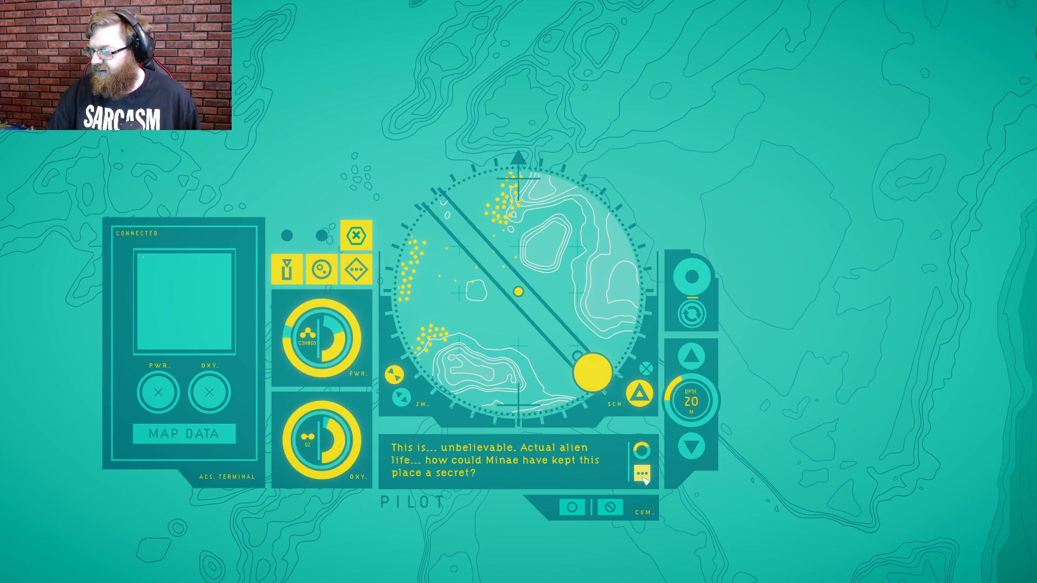
click(642, 473)
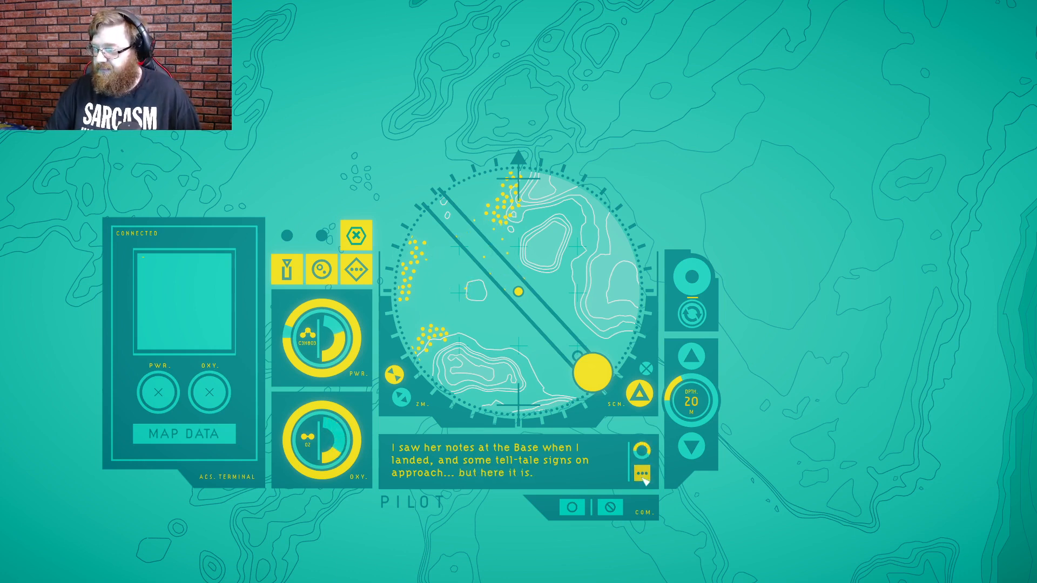
click(641, 473)
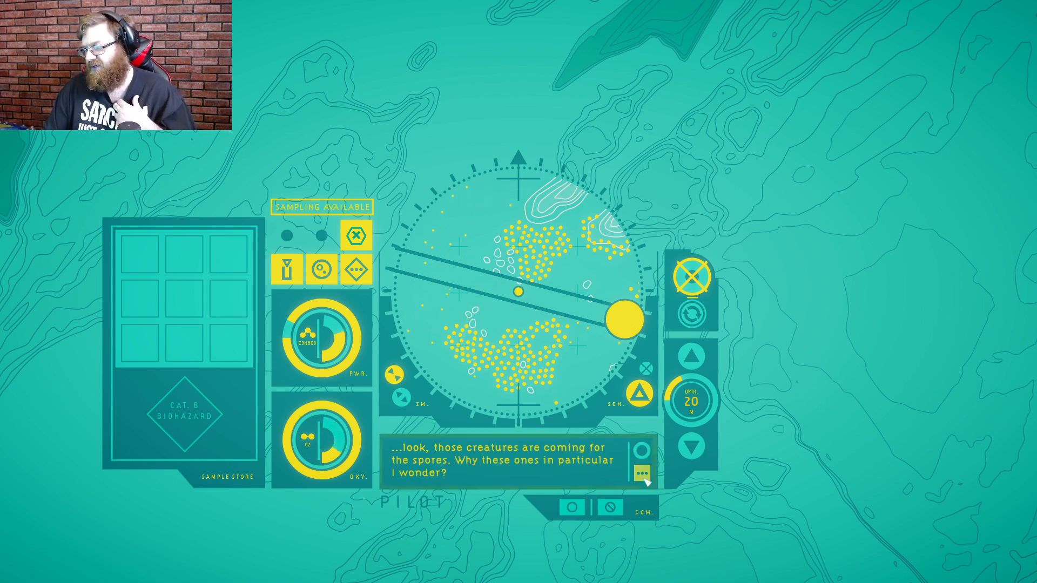
Hear Ellery on creatures seeking spores and reply to whether spores connect colonies
click(639, 473)
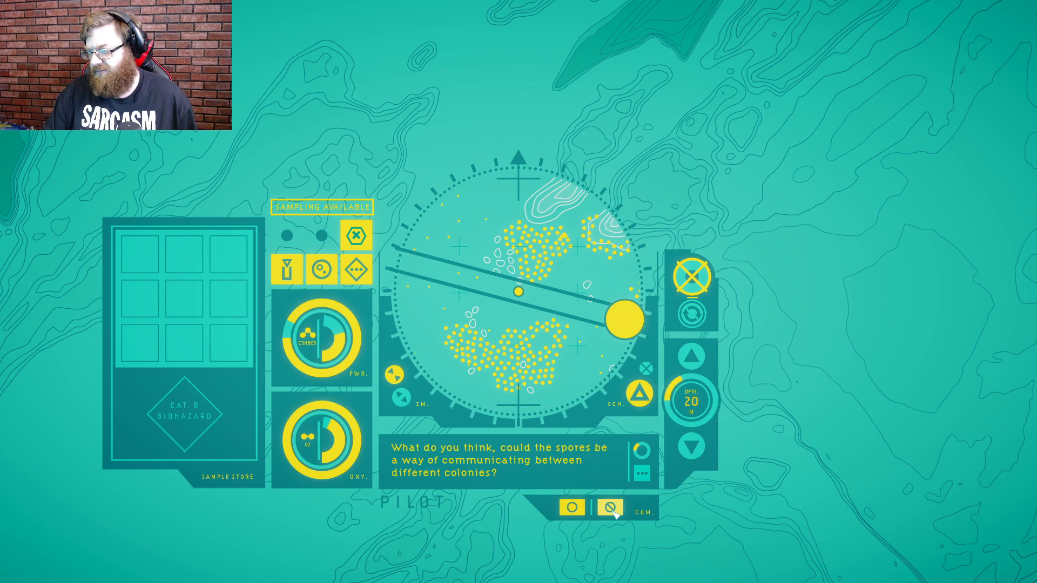
click(610, 506)
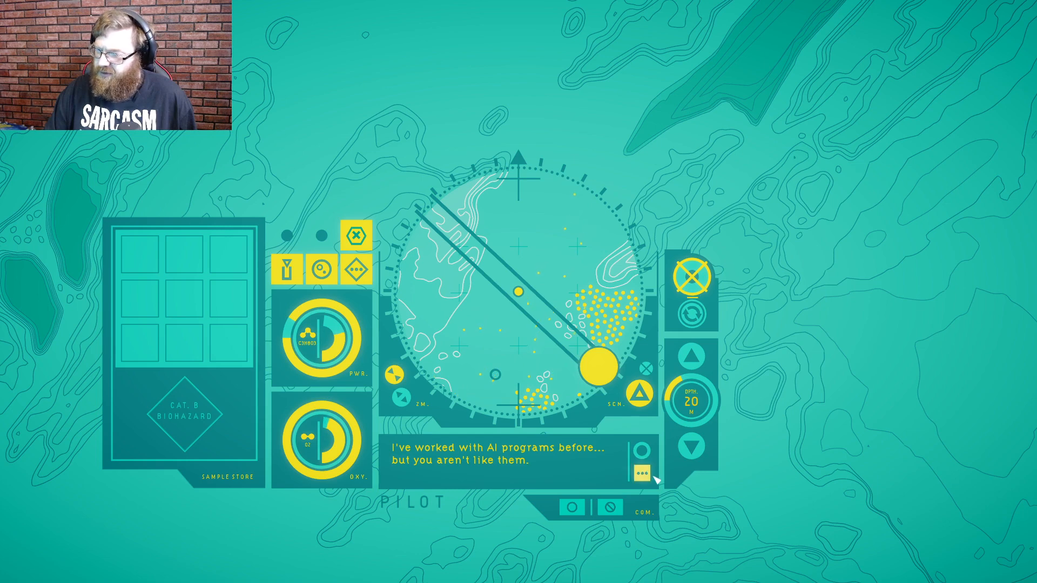
Finish Ellery's question about feeling alive and return to the sonar map
click(642, 474)
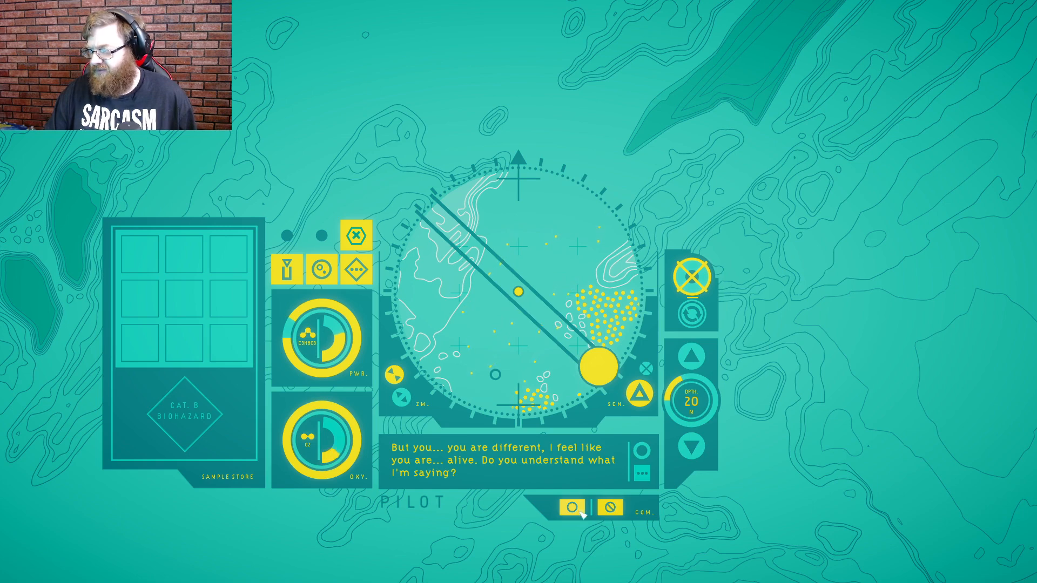
click(570, 507)
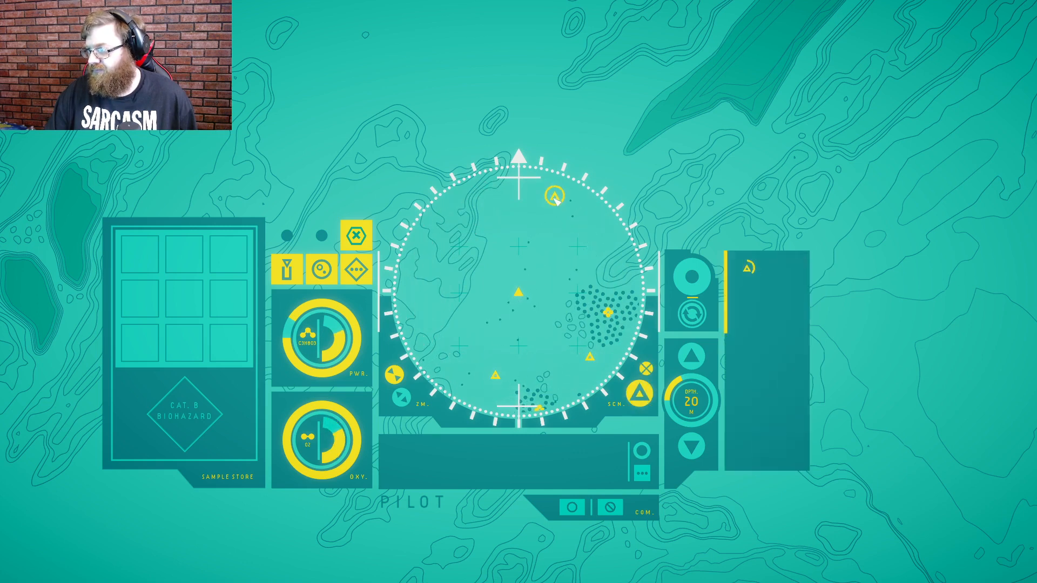
Travel to the dense stalk clusters and bring up the biosample panel
click(554, 197)
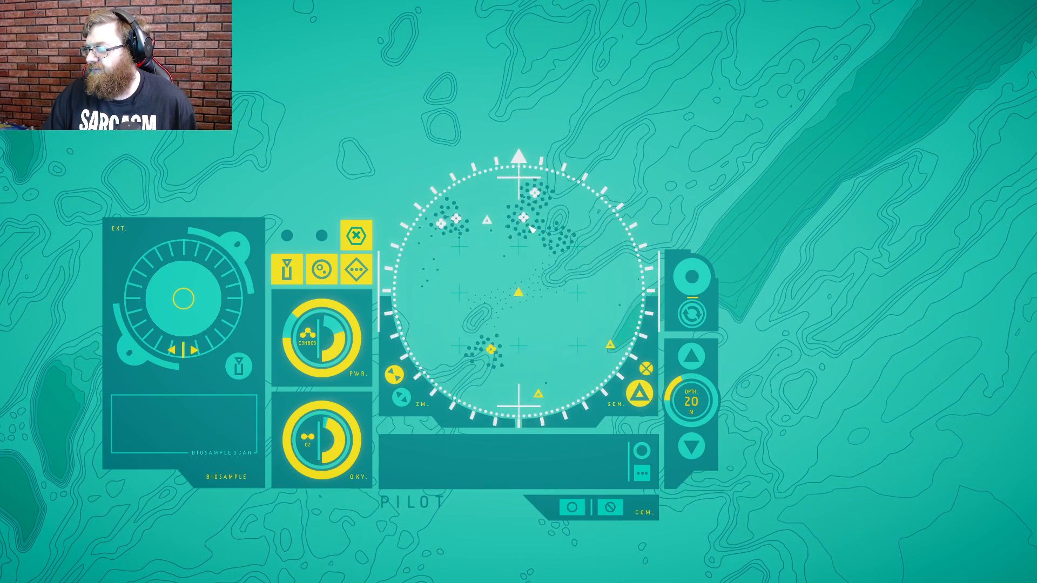
Gather the Large Stalk's observation data and hear Ellery's remark about the stalks extending
click(523, 229)
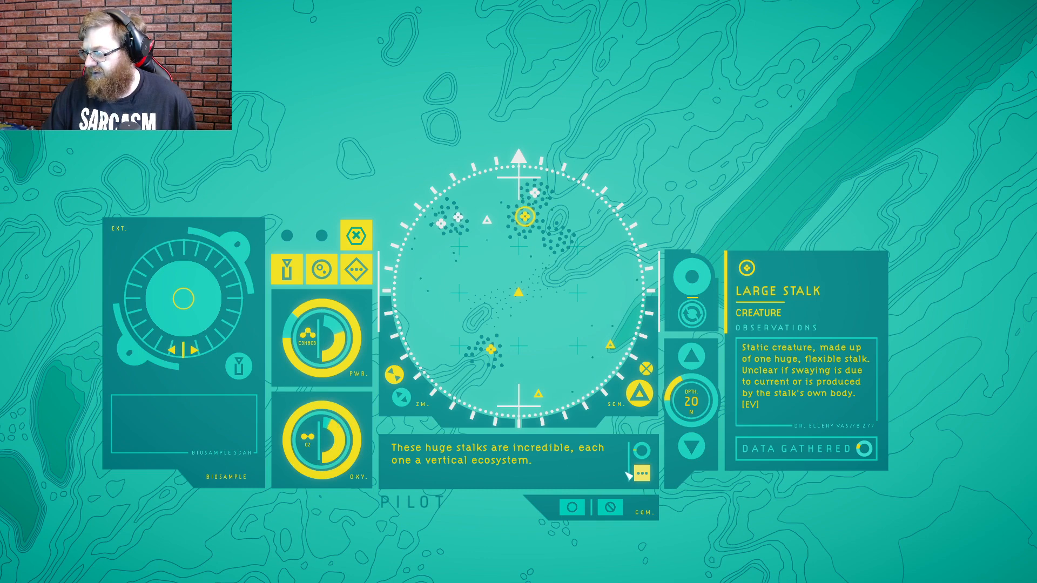
click(641, 474)
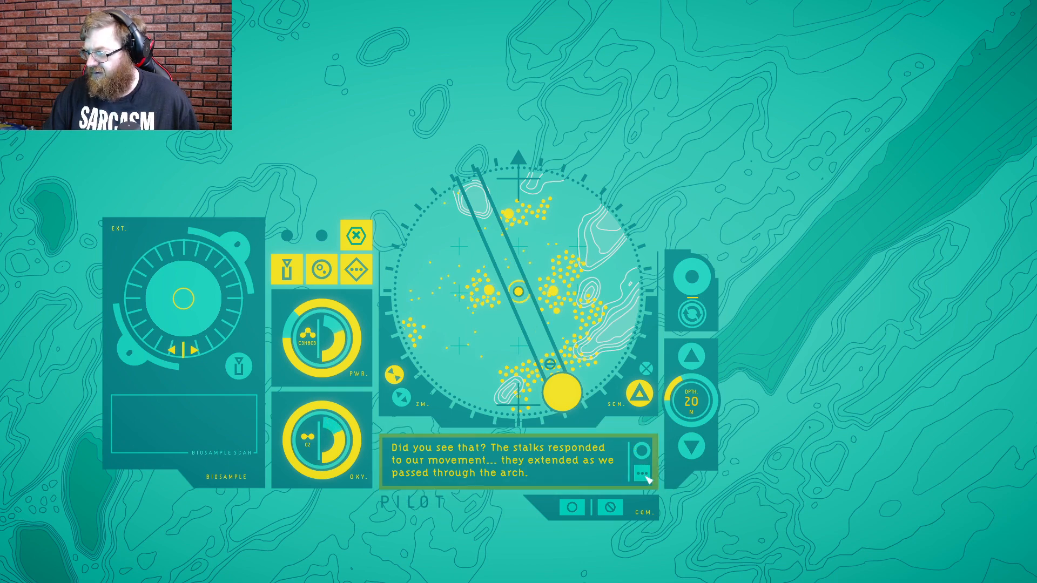
Move past Ellery's remark about the arch to reach a new spread of specimen markers
click(639, 473)
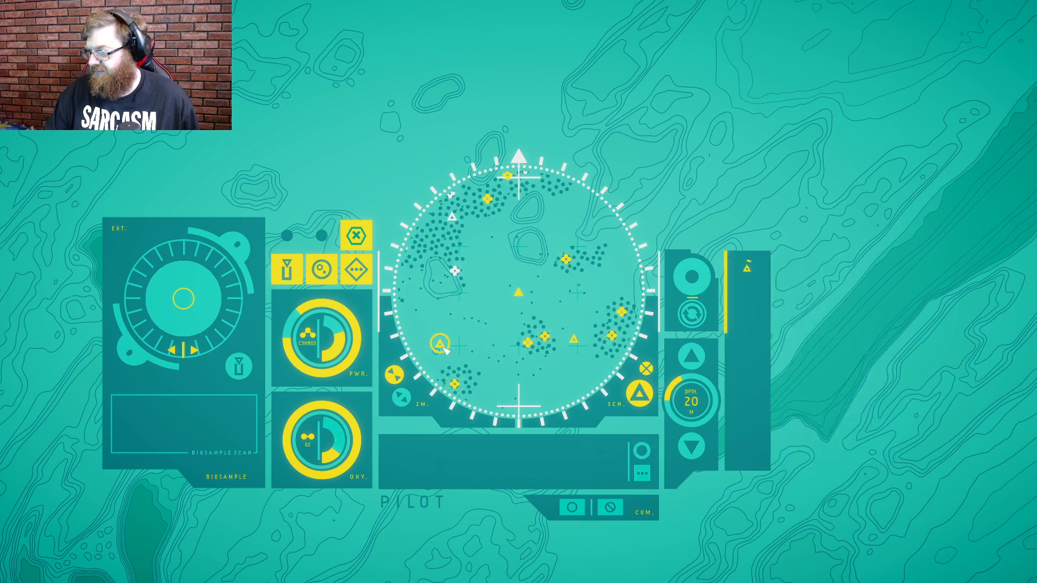
Mark the Cavern Edge feature and read its note on the large shadowed cavern
click(439, 343)
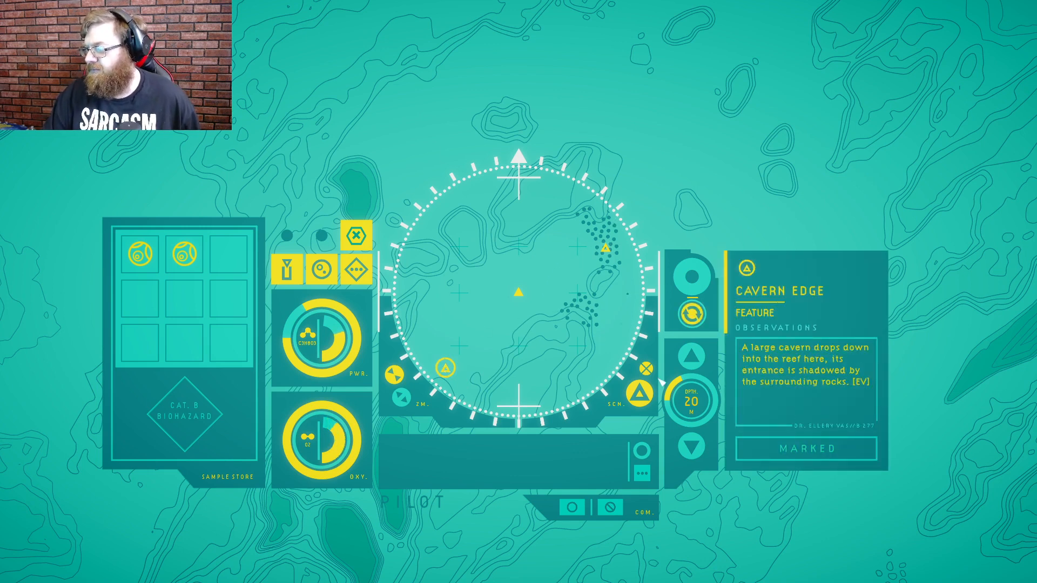
Dismiss the Cavern Edge observation and plot a course to a waypoint north-east across the reef
click(691, 277)
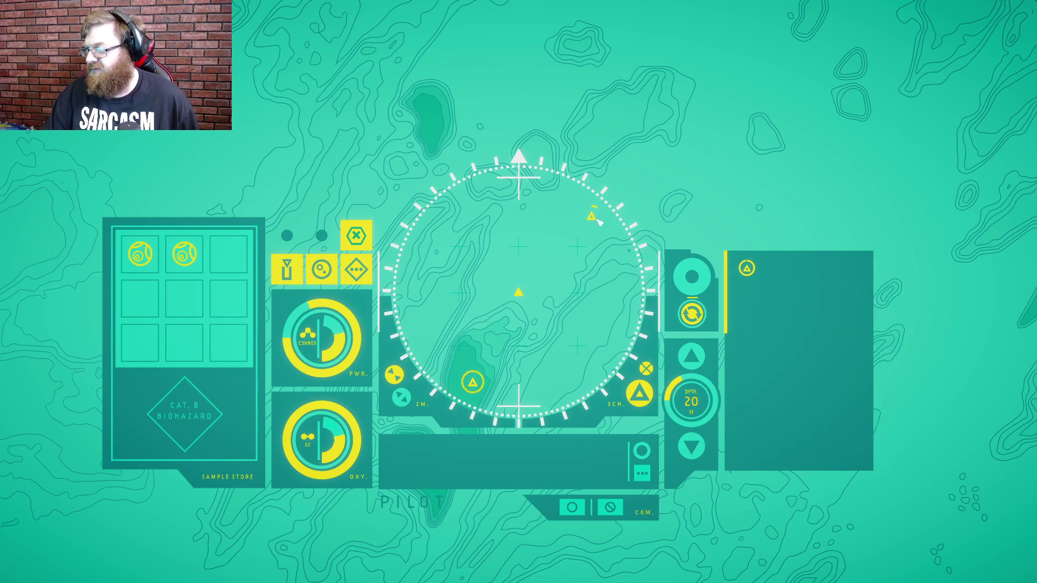
click(691, 283)
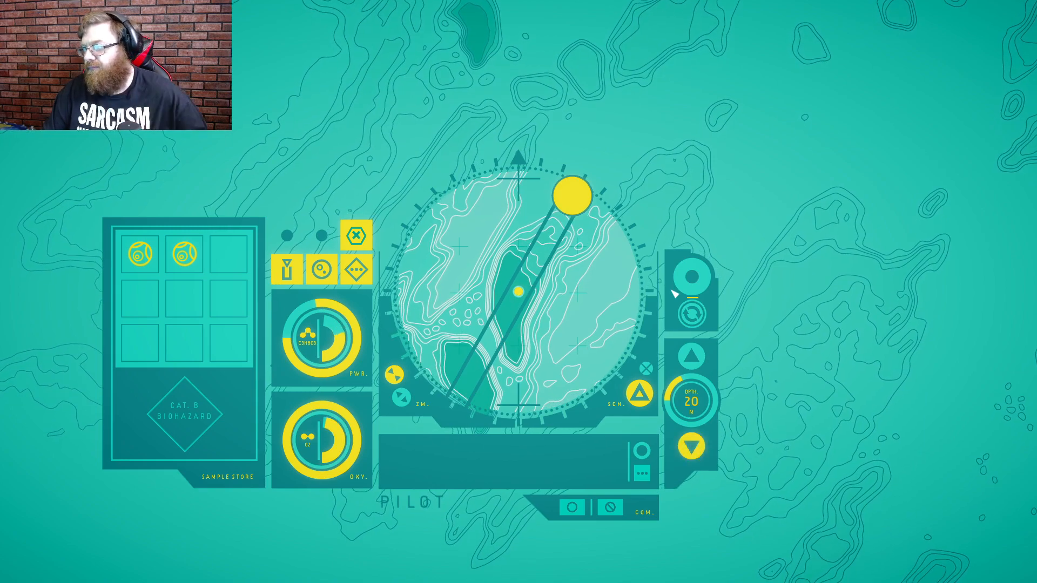
Descend to the 28 m reef level and set the sampling site as the destination
click(692, 446)
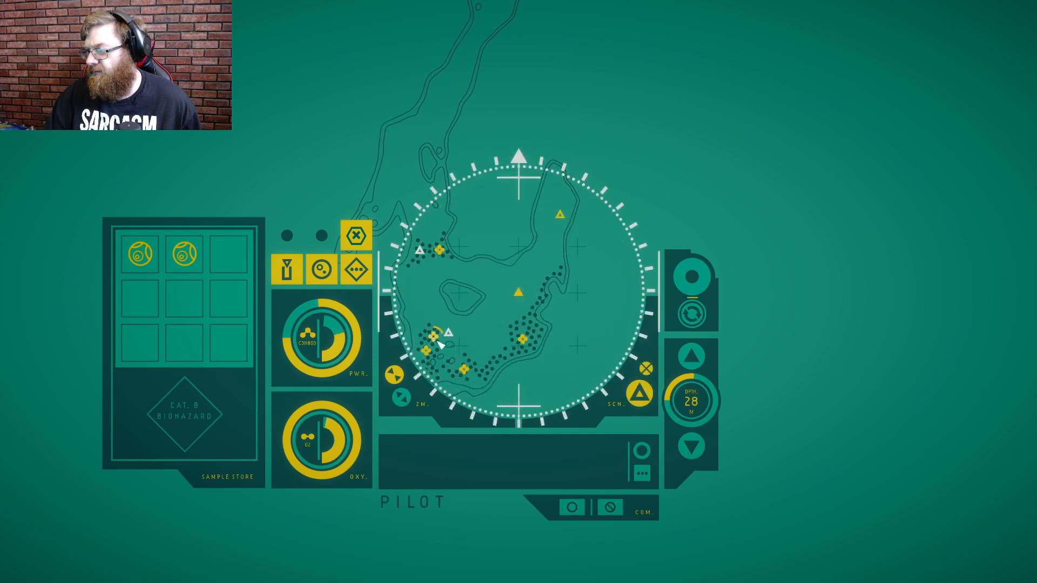
click(430, 336)
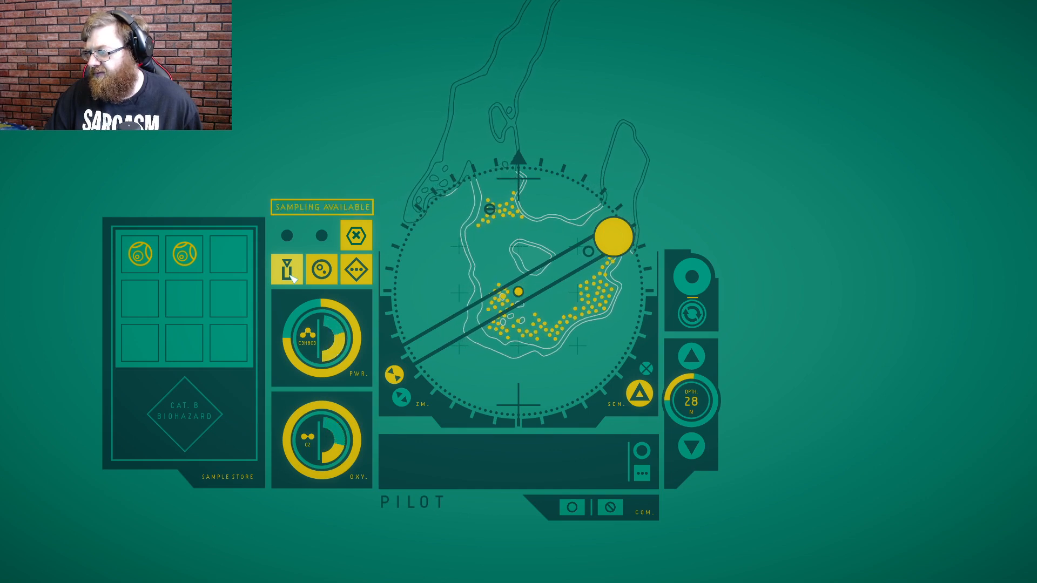
Sample the gas-sac organism, raising the store to four, and hear Ellery's plan for the heavy growth
click(287, 270)
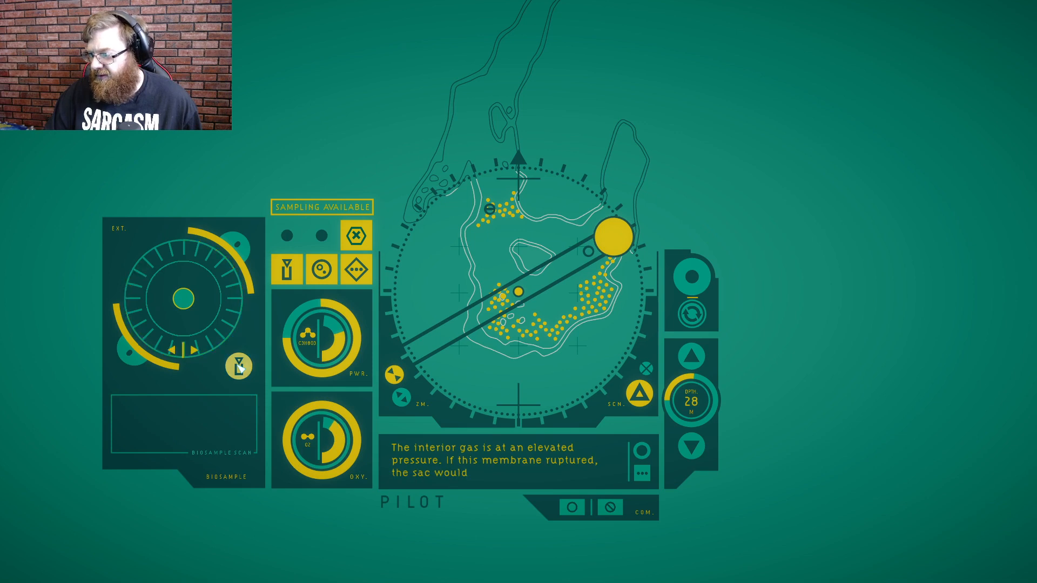
click(241, 367)
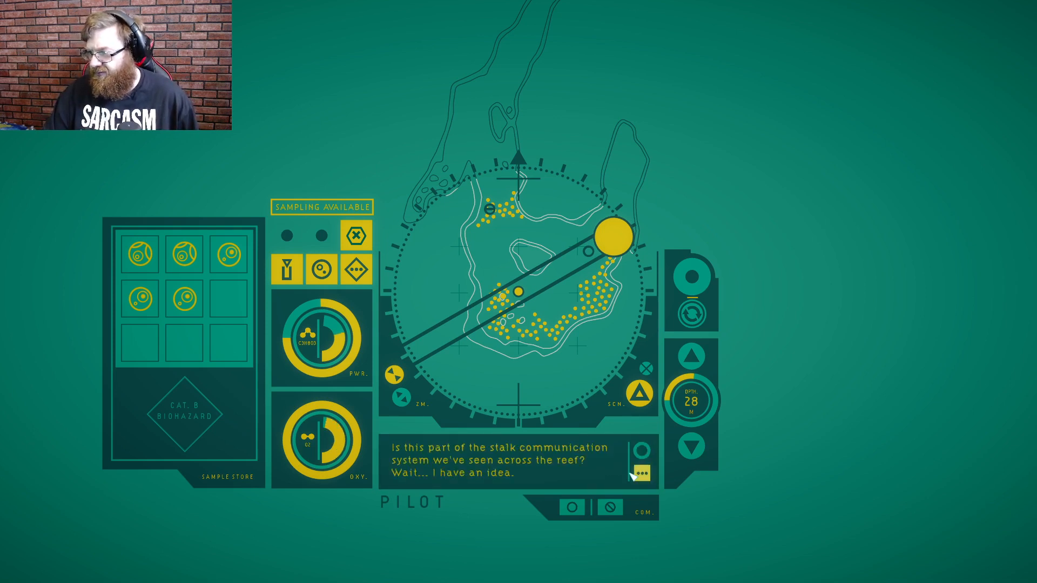
click(642, 474)
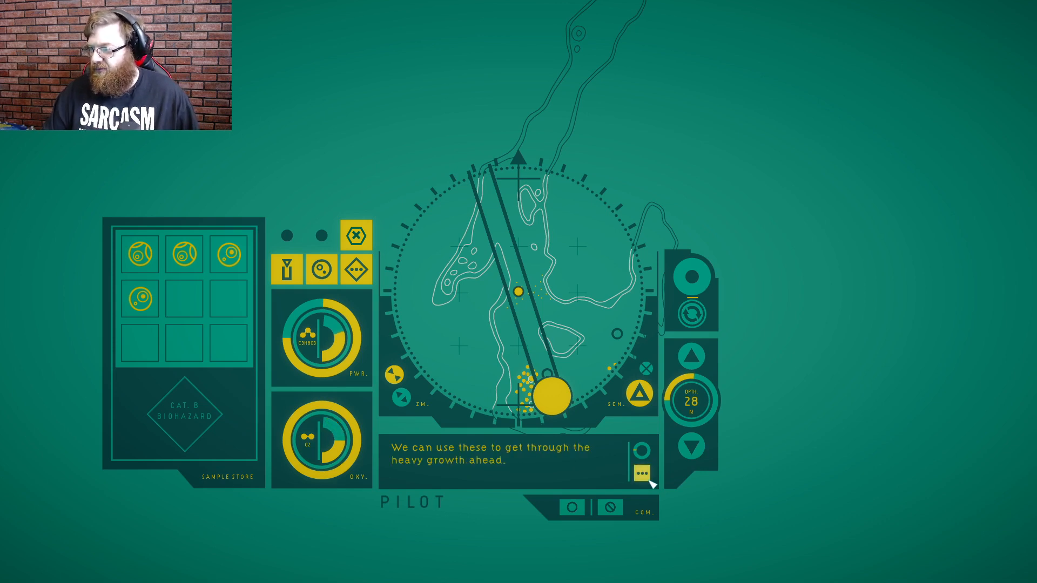
Finish the sample conversation and set a destination south down the narrow channel
click(641, 473)
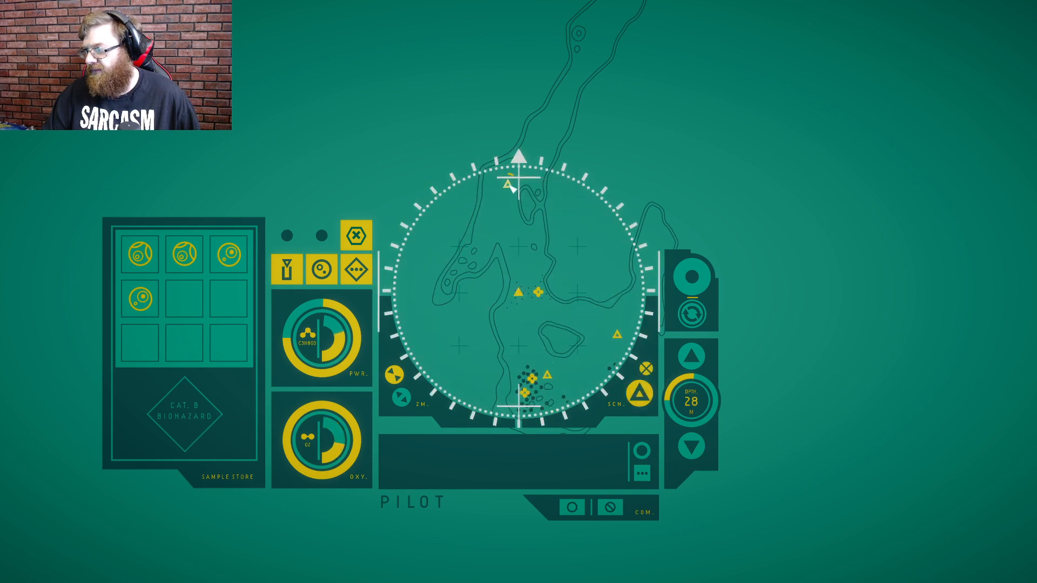
click(506, 184)
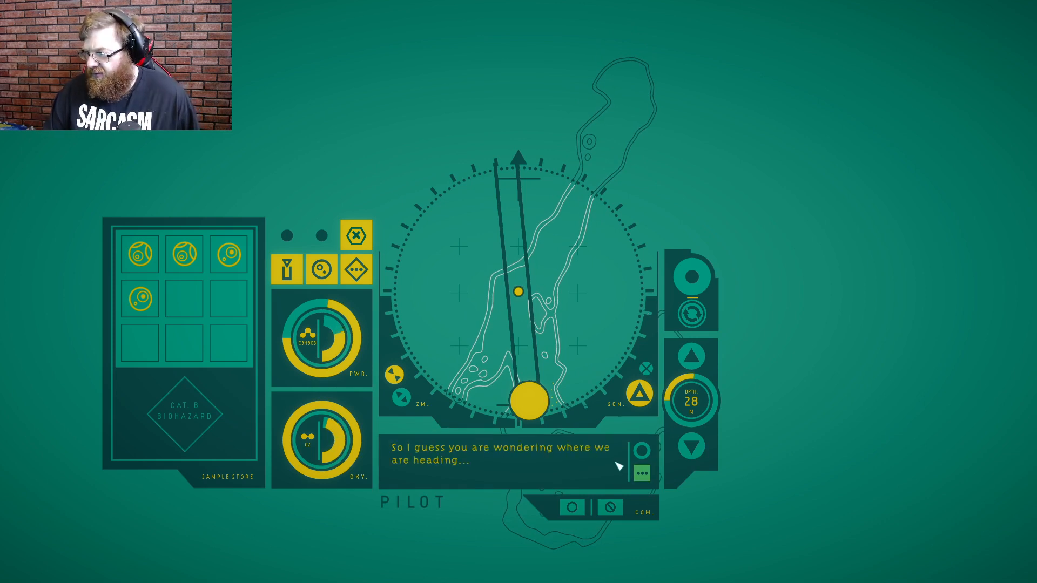
Advance through Ellery's story of the shuttle, Gliese 667Cc and finding the Waystation until it ends
click(642, 474)
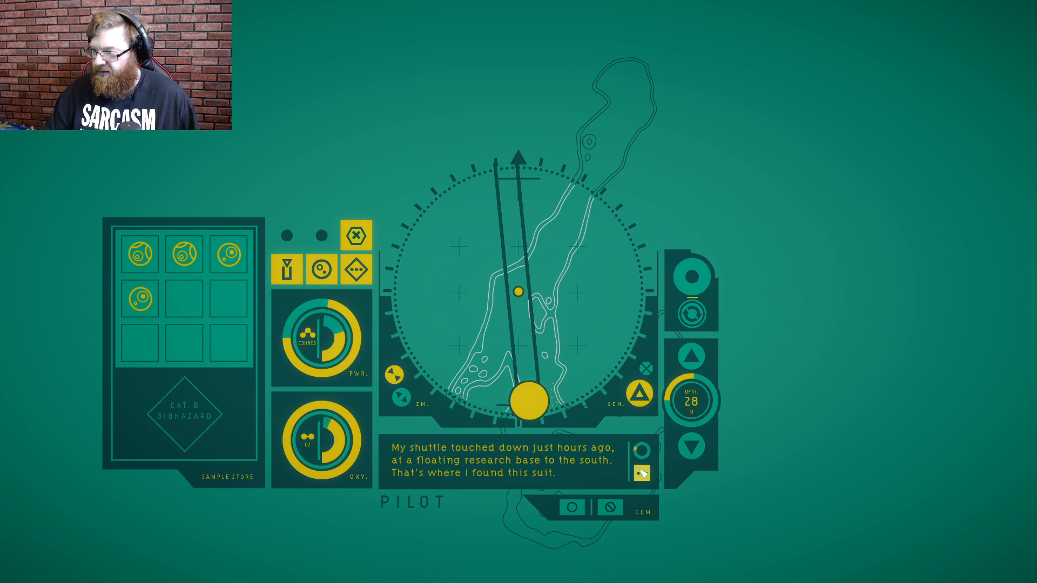
click(642, 473)
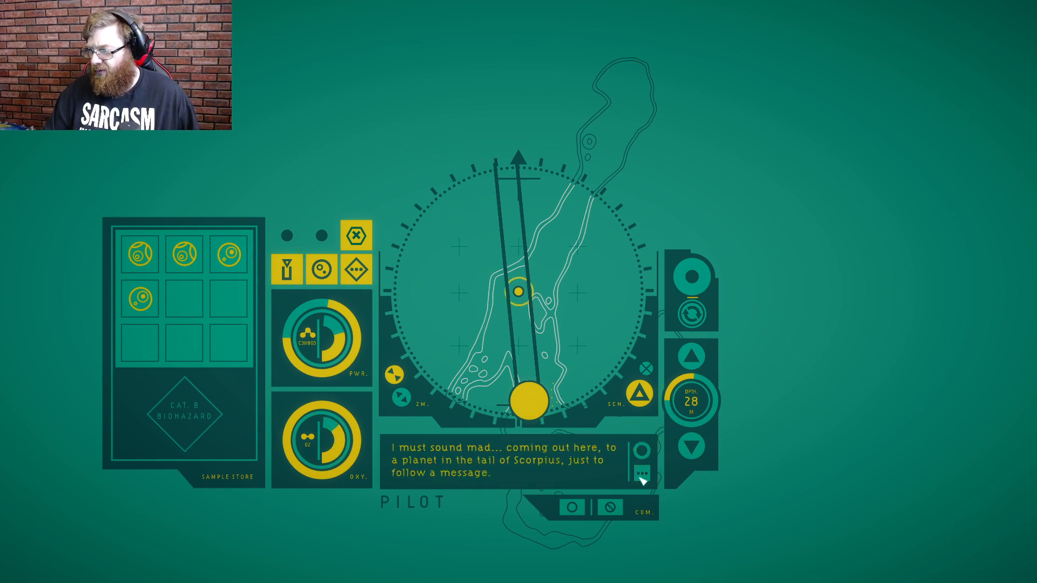
click(641, 474)
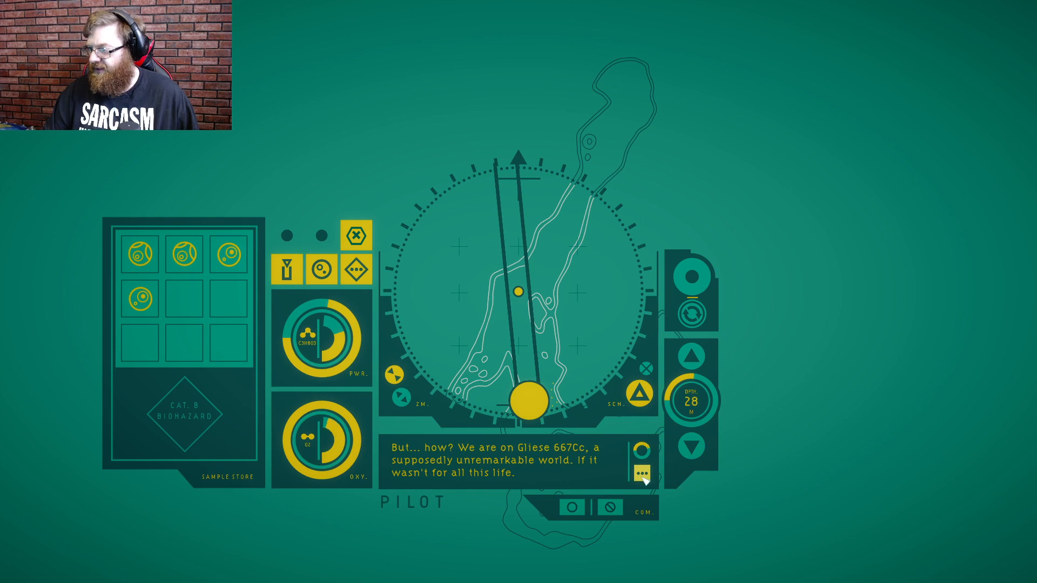
click(642, 473)
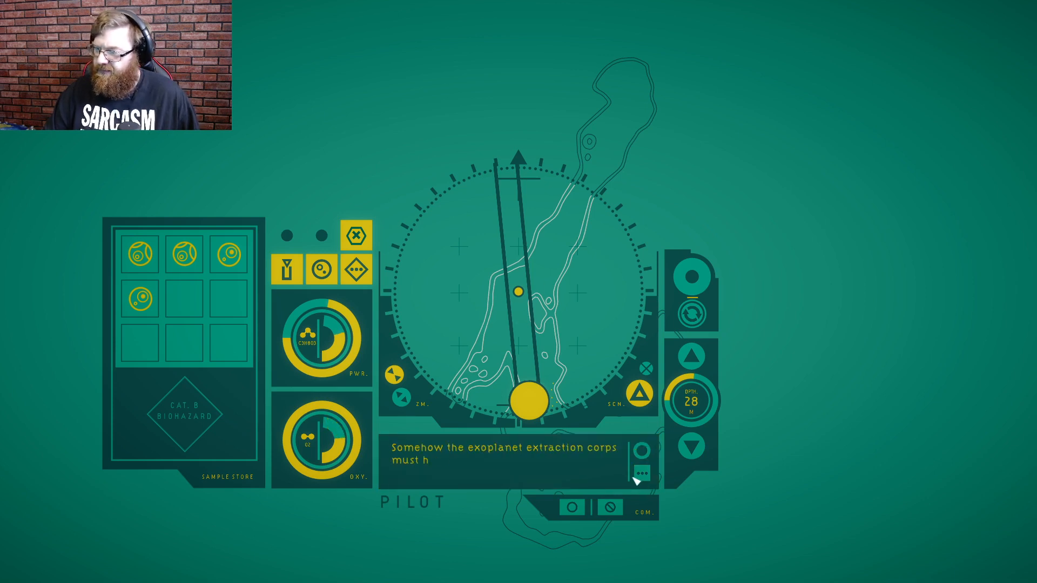
click(641, 474)
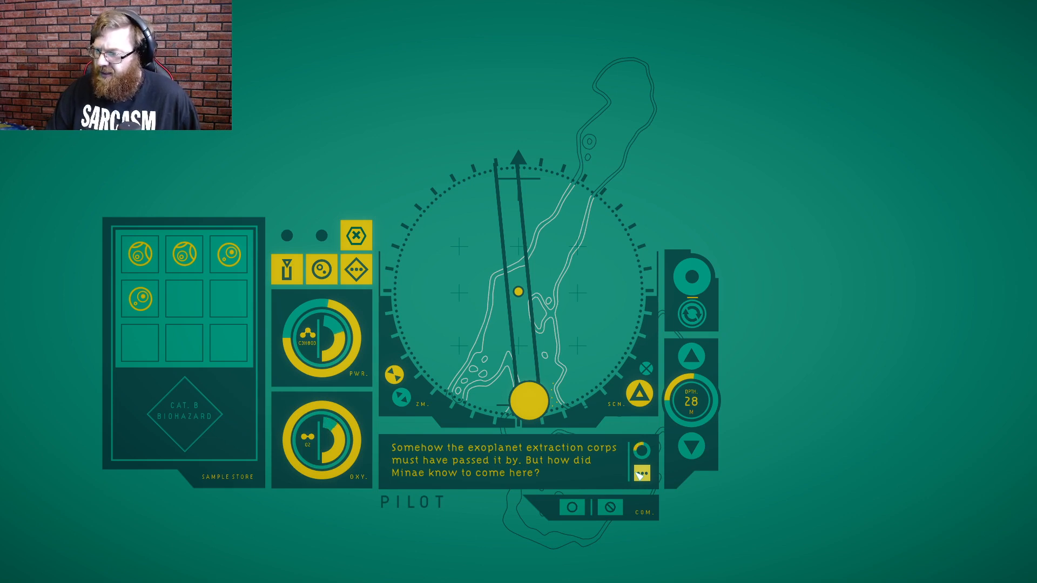
click(642, 474)
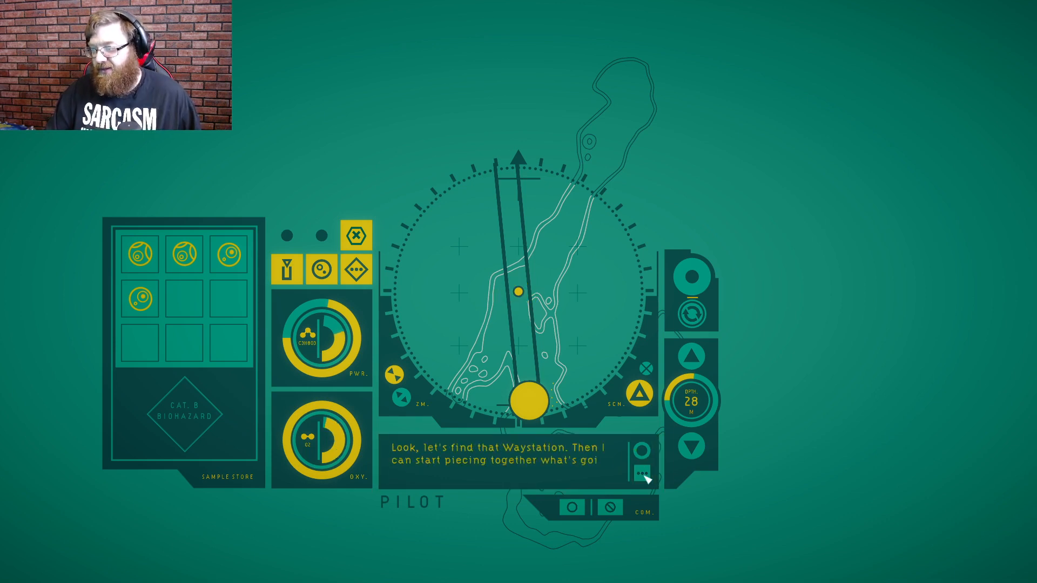
click(642, 472)
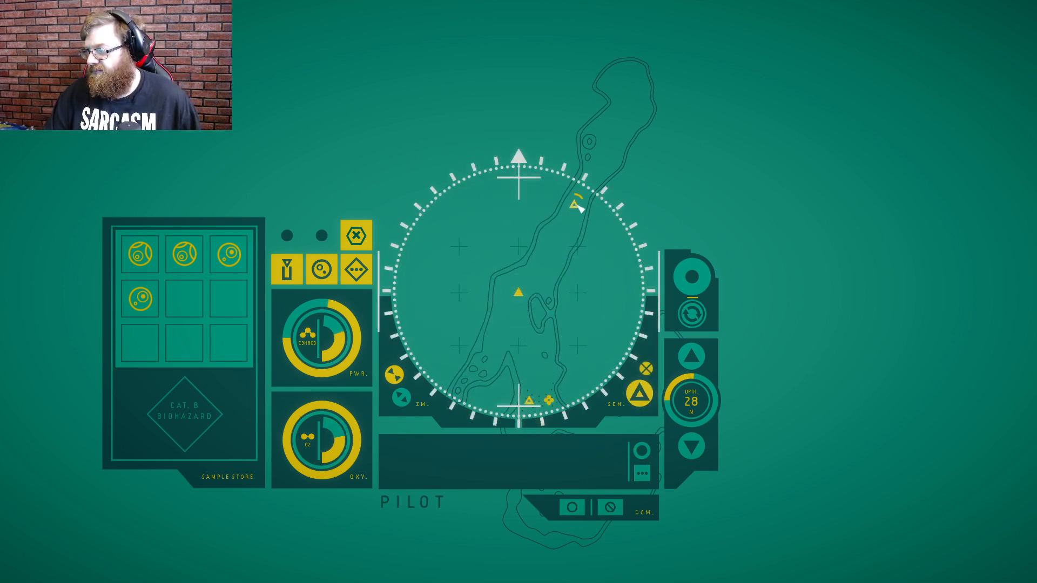
Dive to 20 m and sample nearby life, bringing the store from four to seven
click(691, 315)
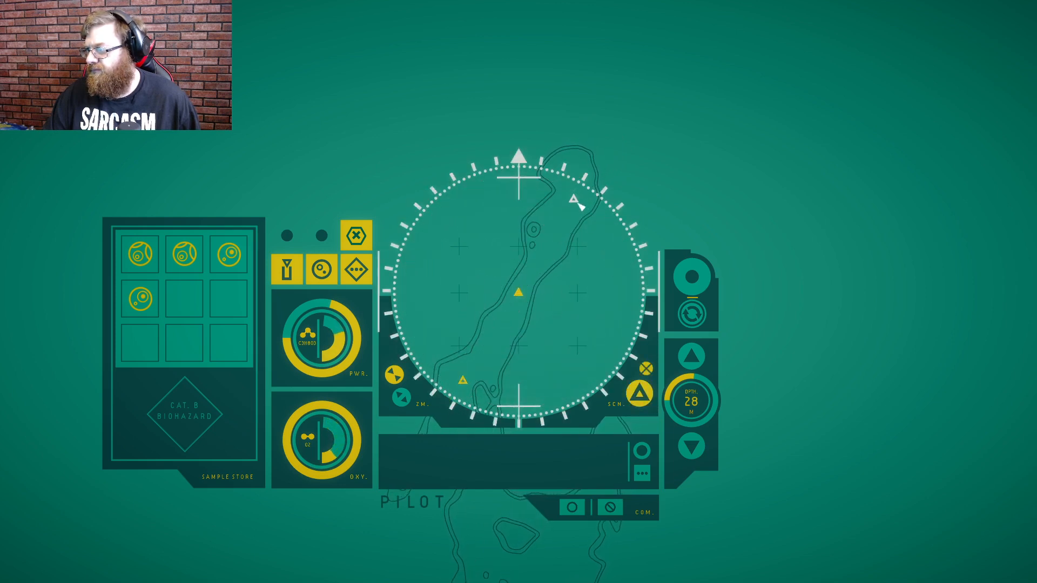
click(575, 198)
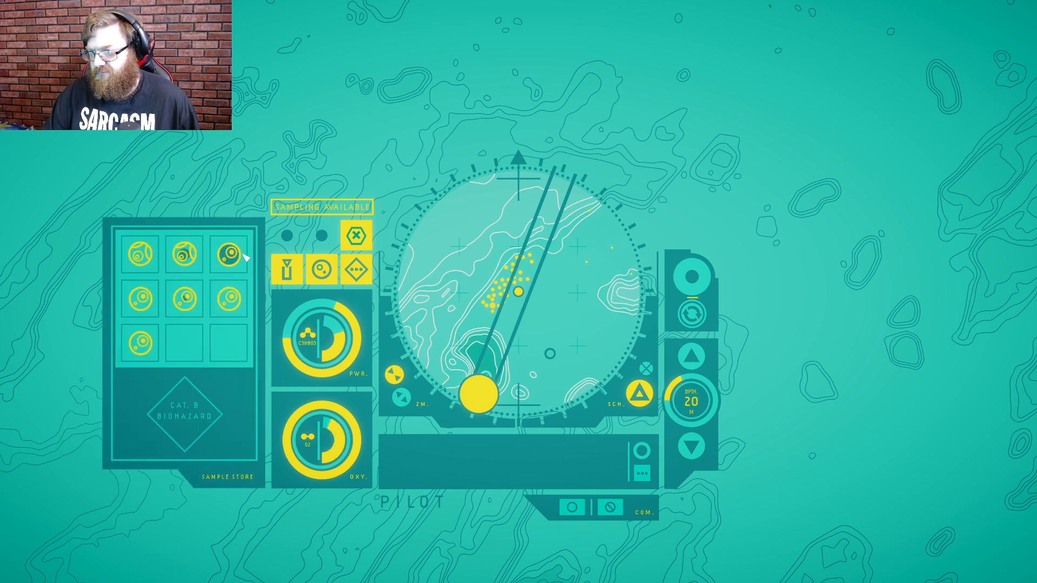
mouse_move(555, 357)
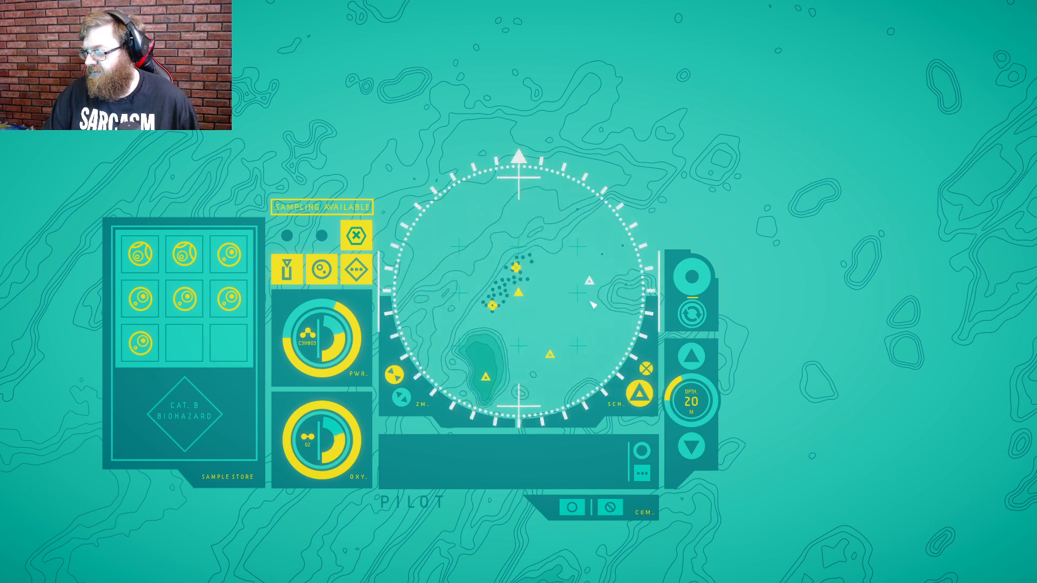
Select the Shrills and begin extracting a biosample from it
click(589, 294)
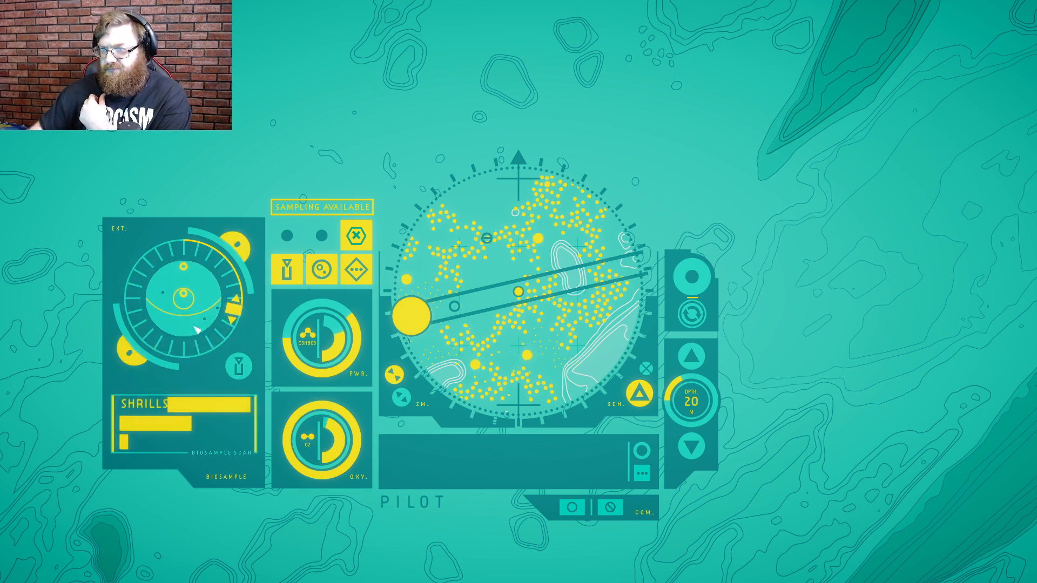
Store the Shrills sample and mark the Glittering Stalk to read its observations
click(240, 375)
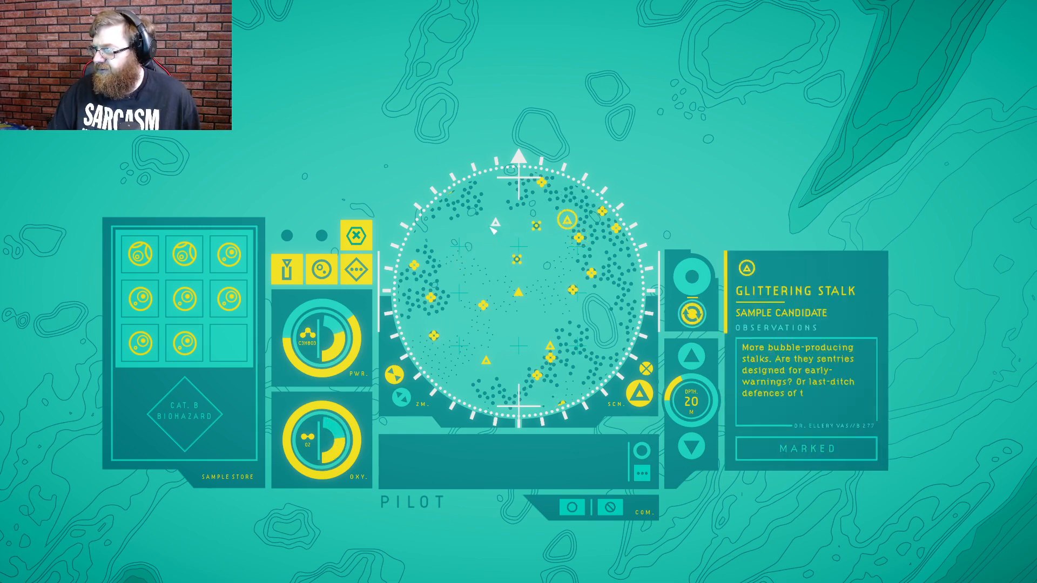
Move along the clear route and sample the new organisms, filling the sample store
click(495, 234)
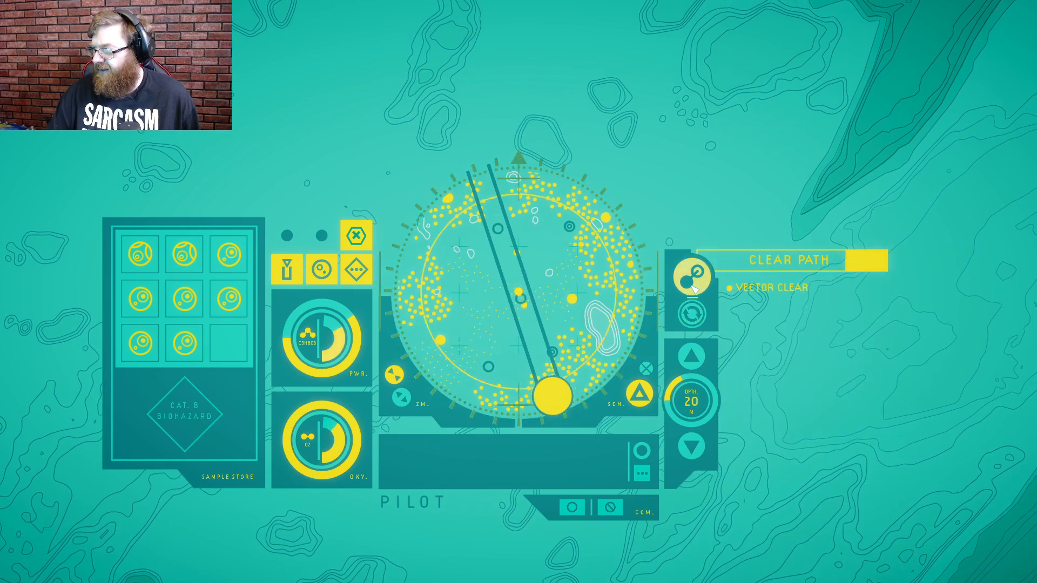
click(691, 287)
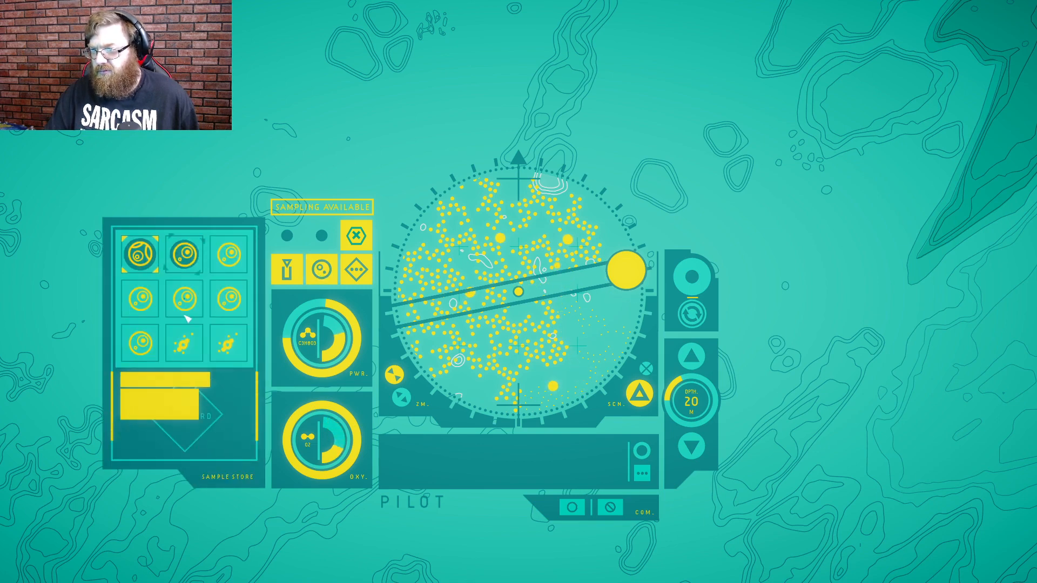
Leave sampling mode with eight samples kept and return to the survey map
click(186, 345)
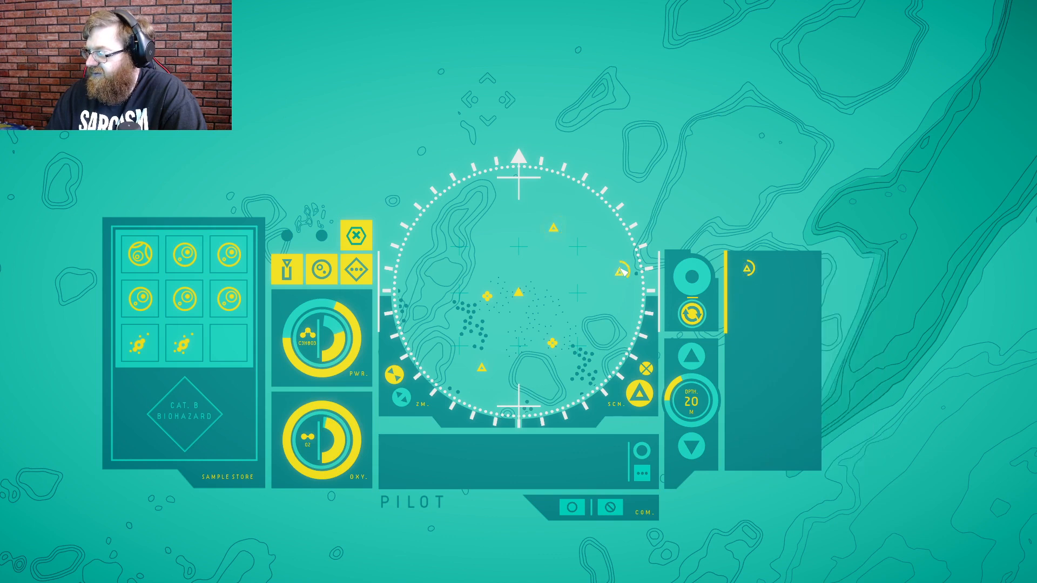
Finish the map-data messages, including The Bloom, and request retrieval back to base
click(621, 286)
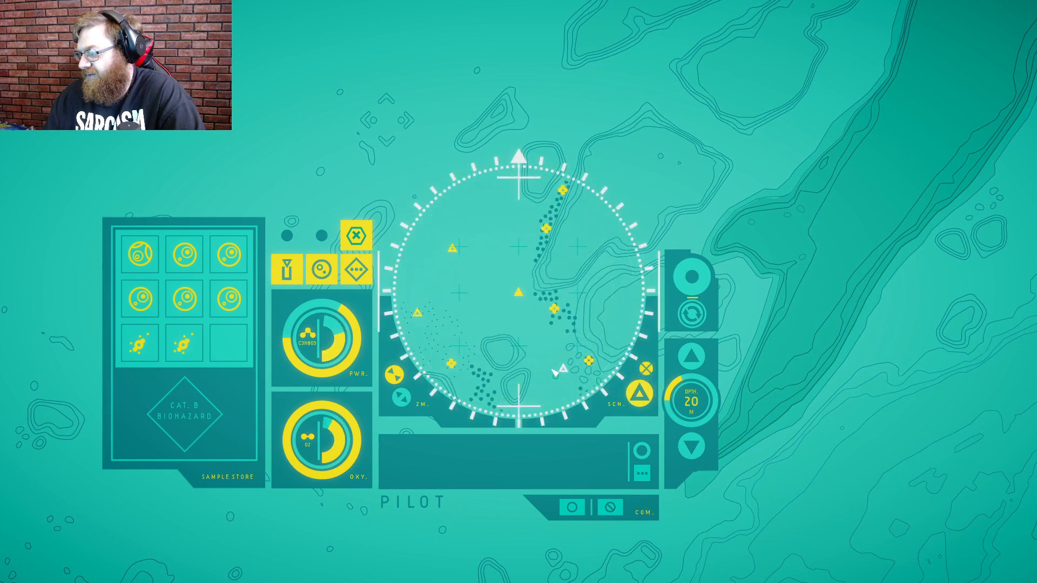
click(566, 365)
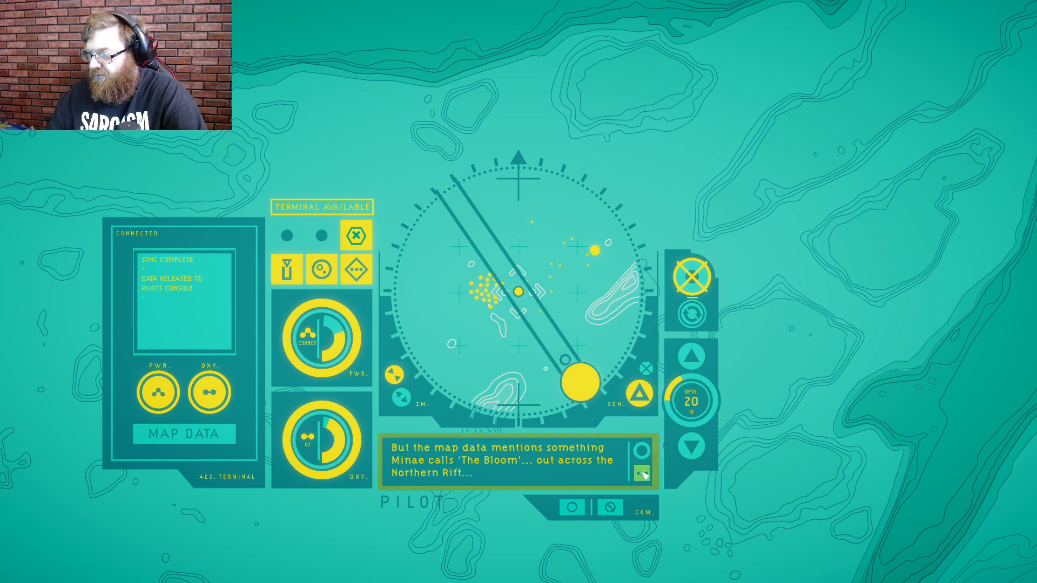
click(641, 473)
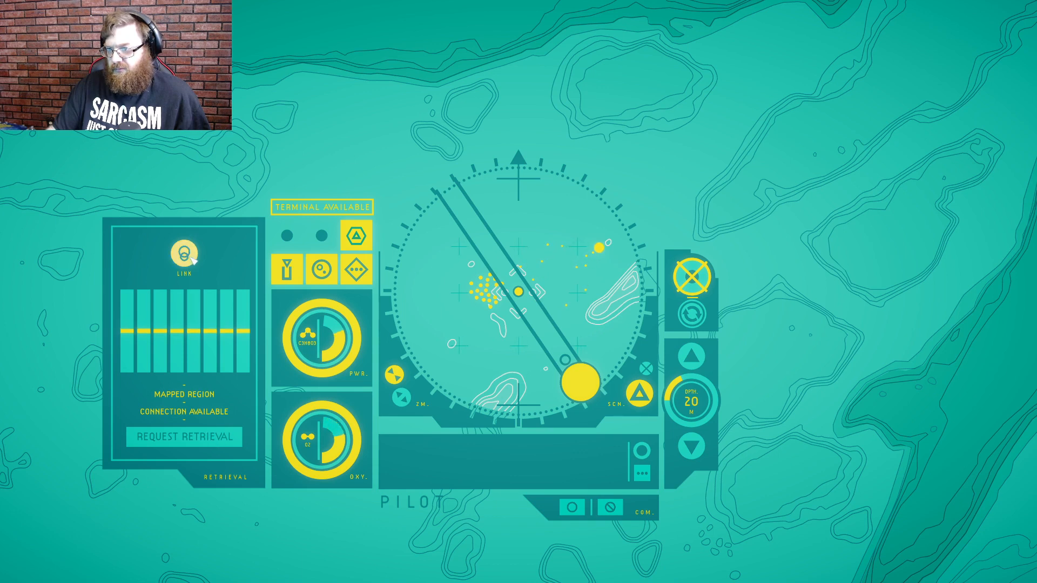
click(184, 436)
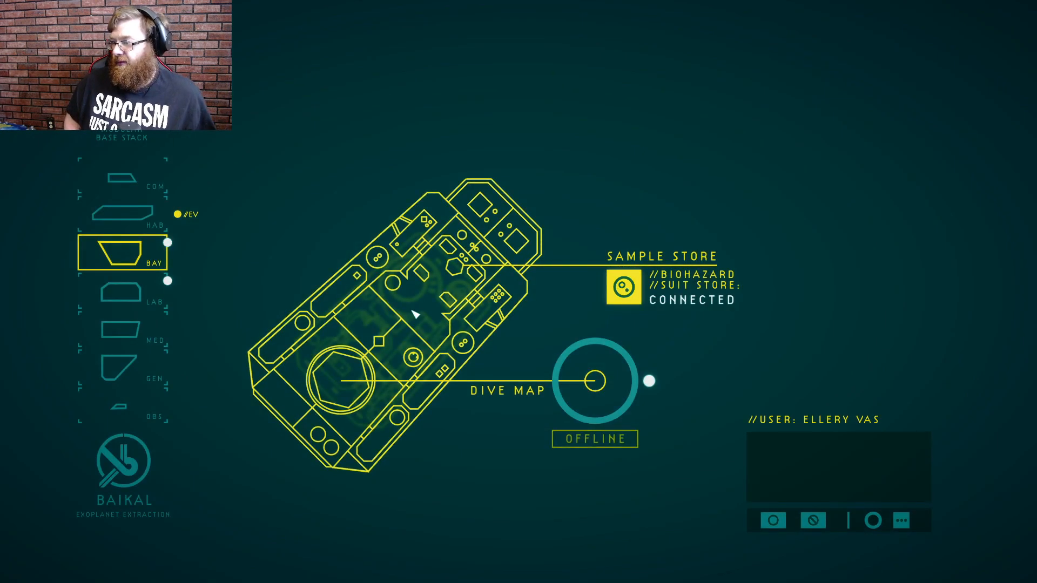
Arrive at the Baikal base bay as Ellery's 'Hey,' message begins
text(Hey,)
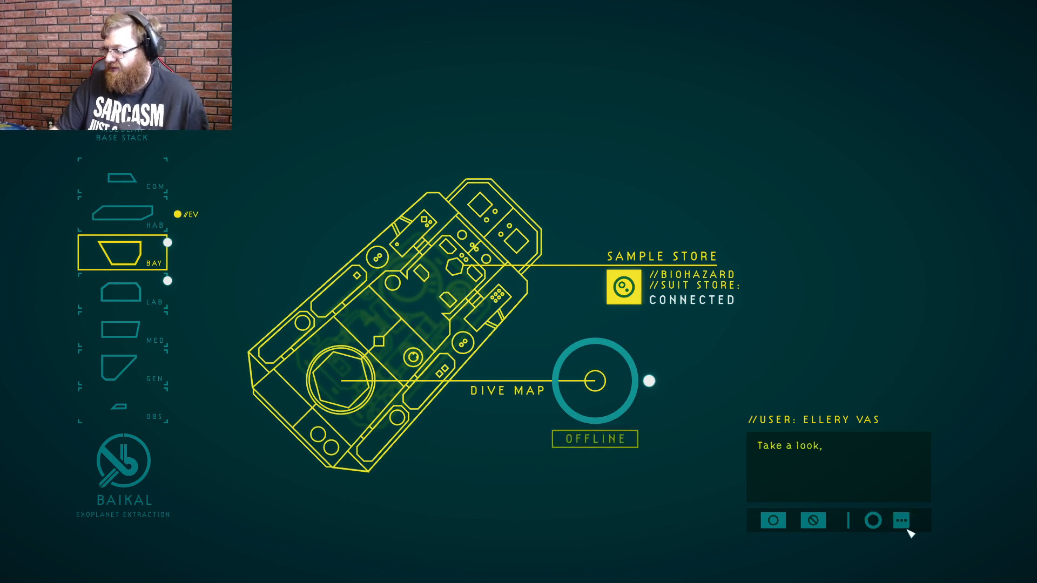
Advance through Ellery's conversation about the lab level and the suit transponder signal
click(900, 520)
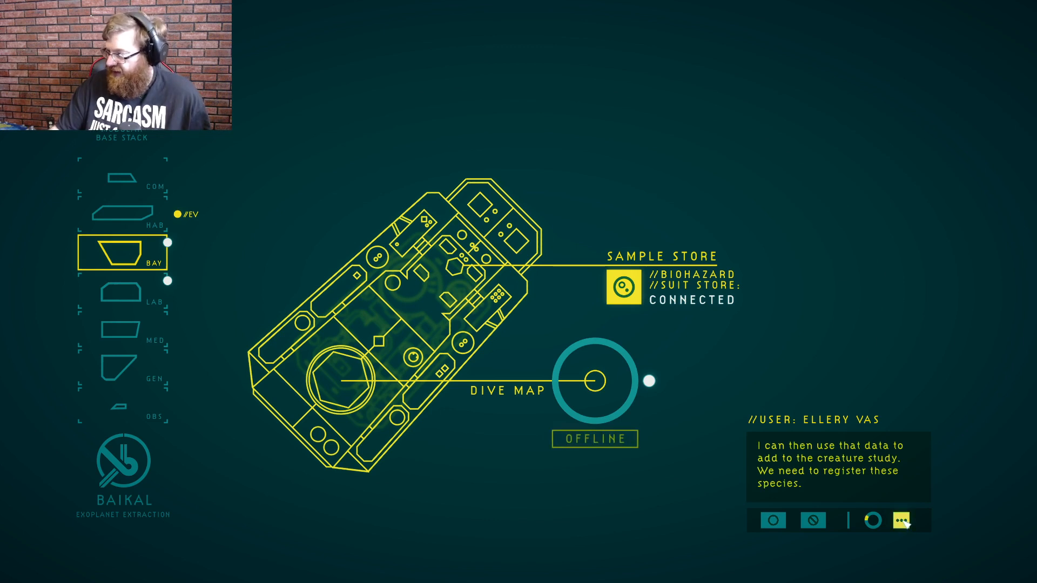
click(900, 519)
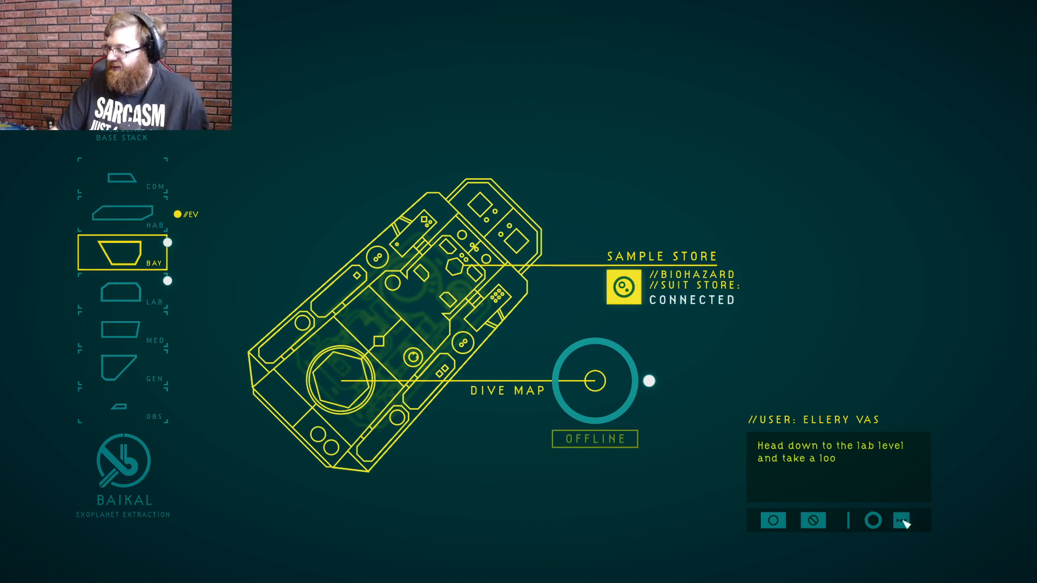
click(900, 519)
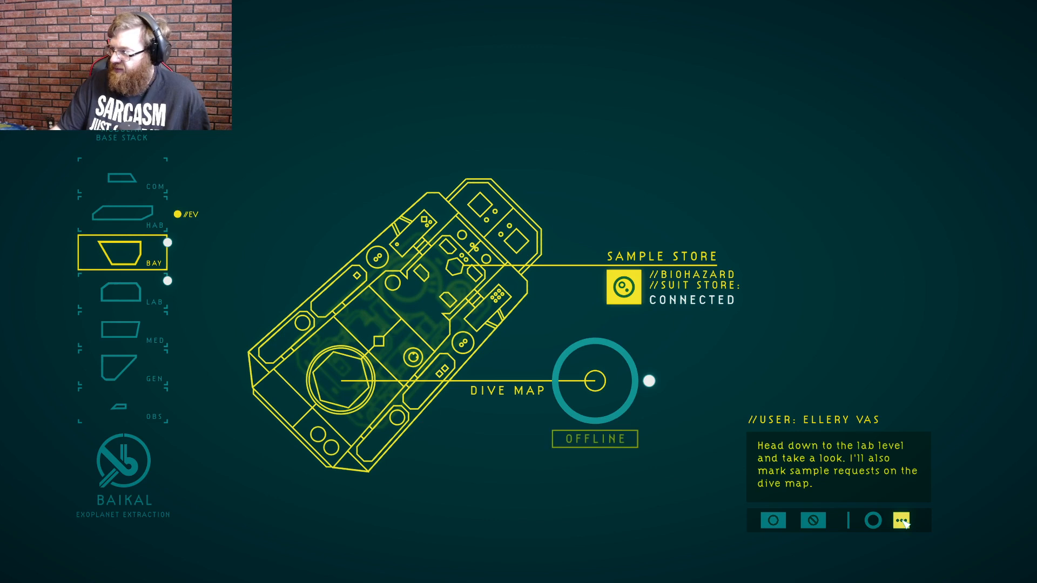
click(901, 520)
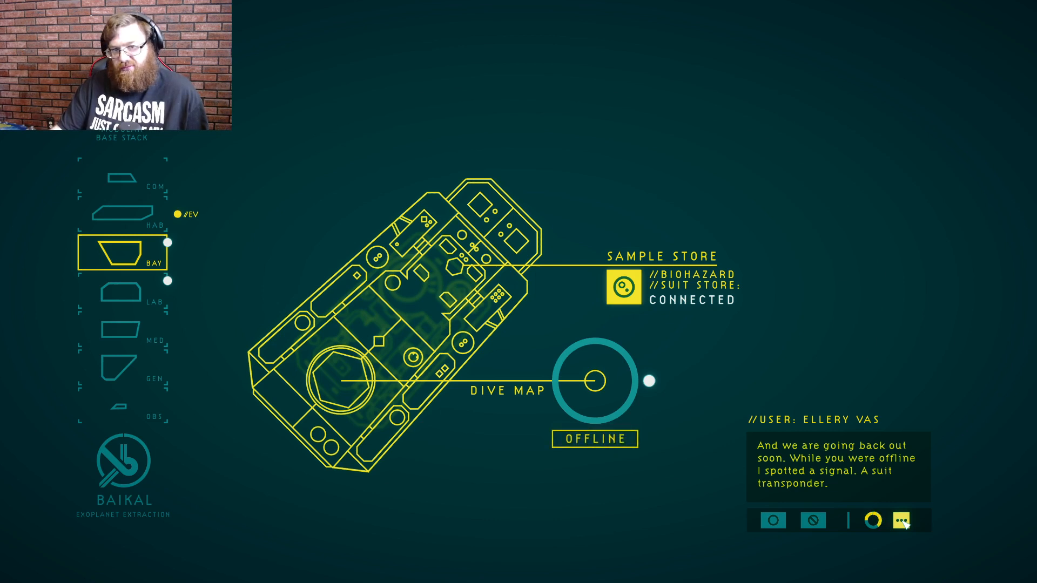
click(899, 521)
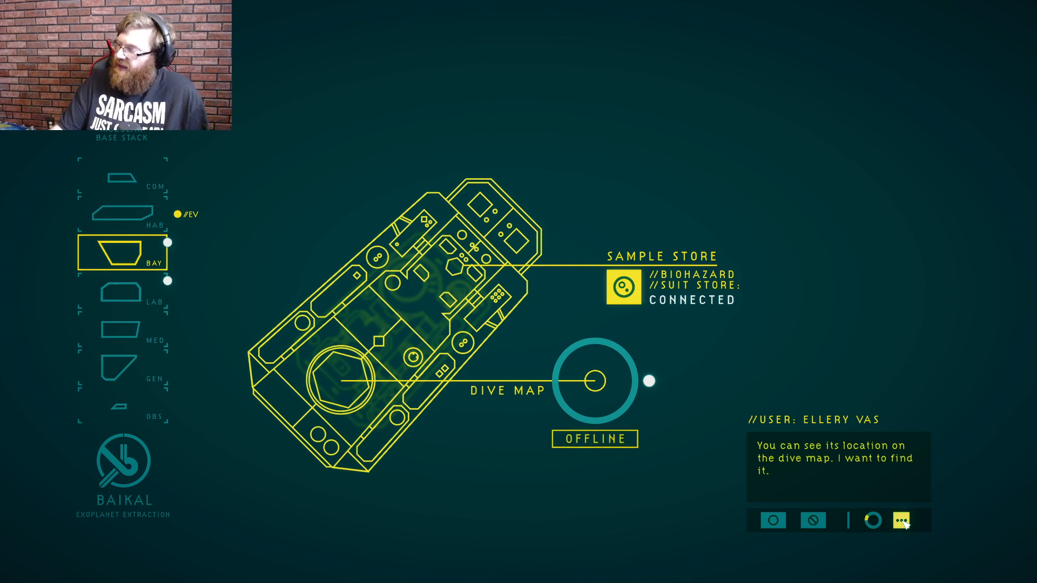
click(901, 519)
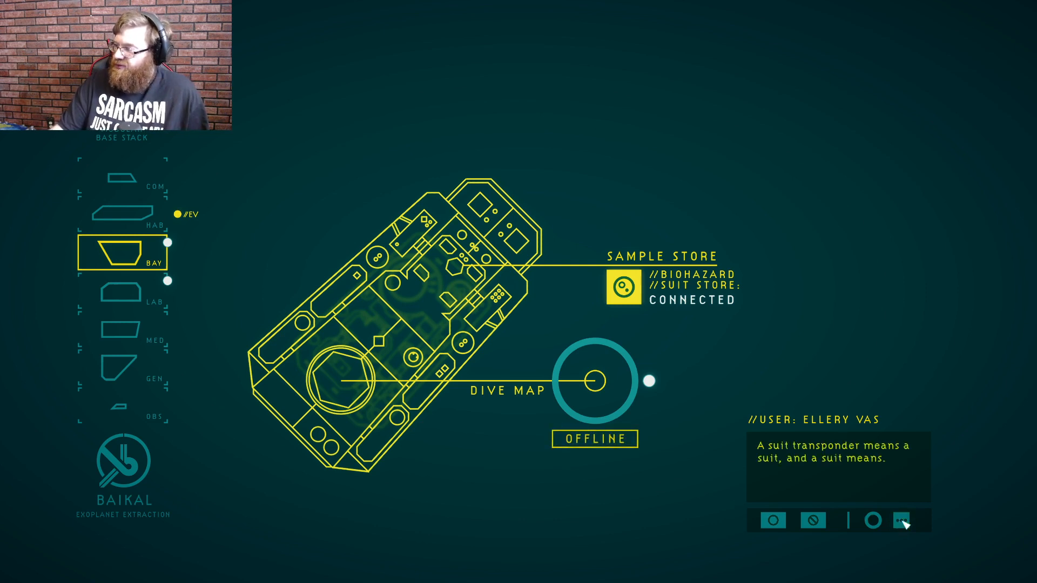
click(901, 520)
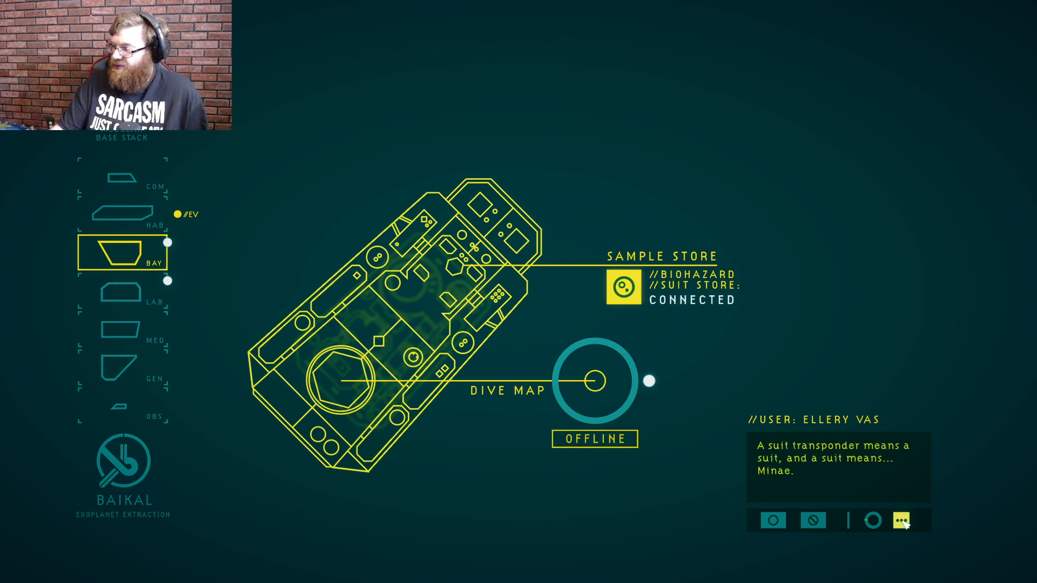
click(900, 520)
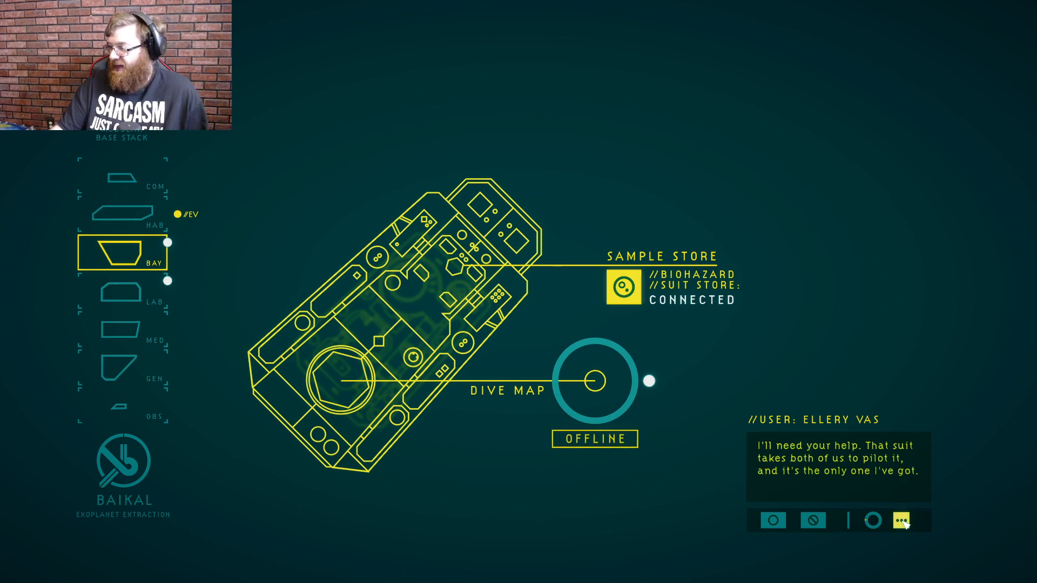
click(901, 519)
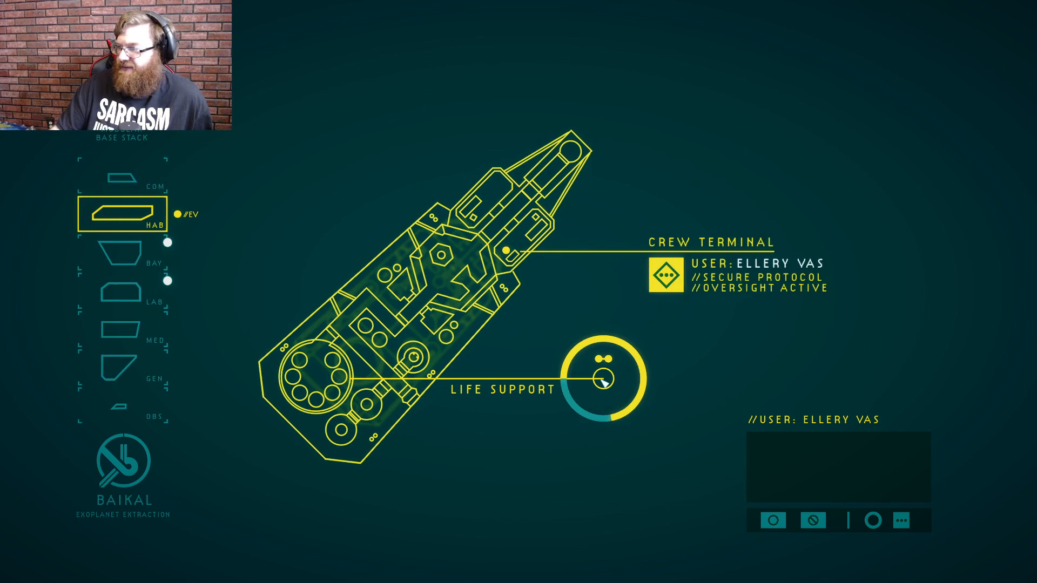
Read Ellery's personal log 01 on the crew terminal through to its sign-off
click(603, 381)
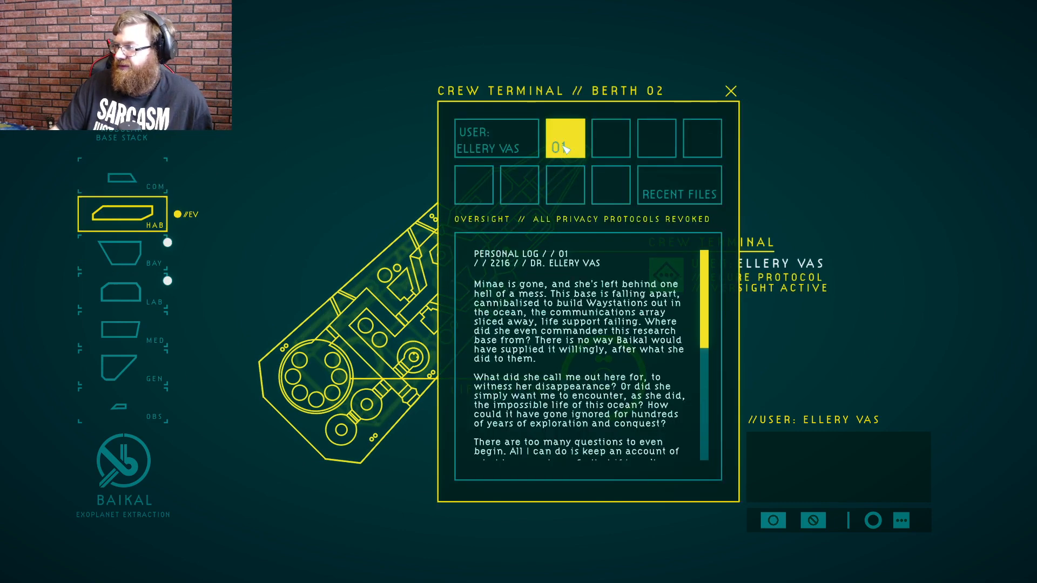
scroll(down, 3)
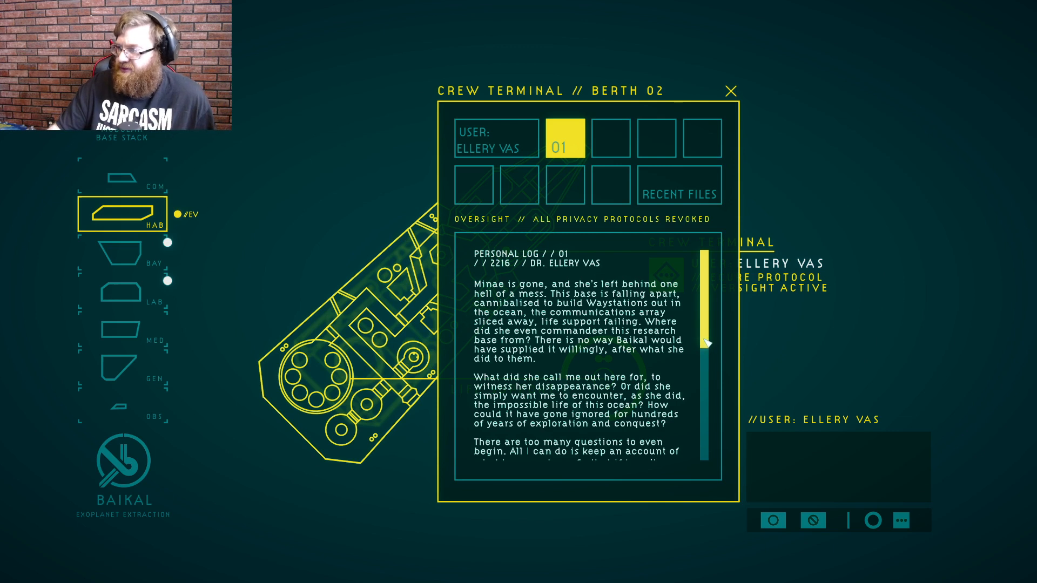
scroll(down, 3)
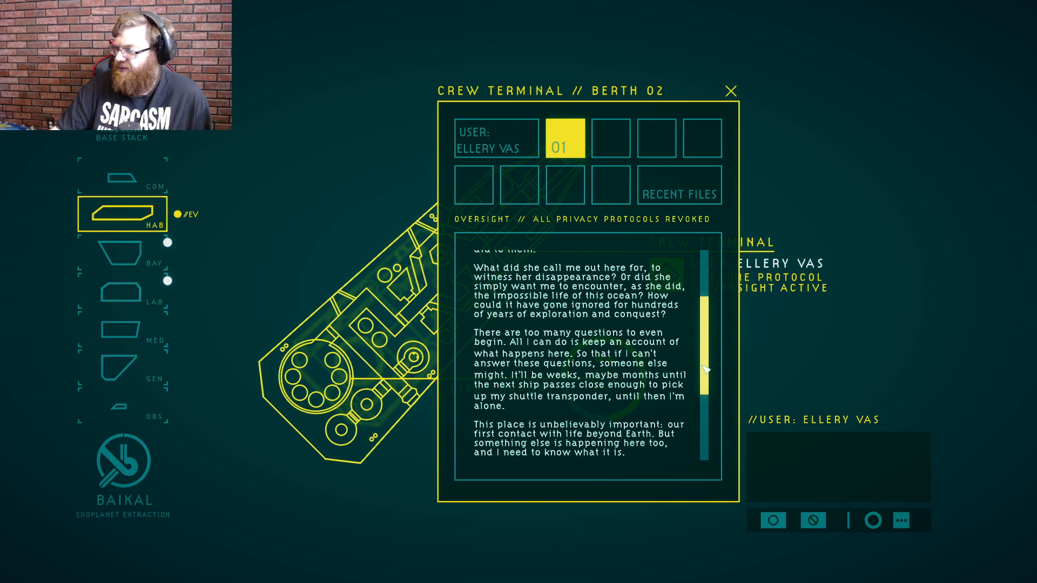
scroll(down, 3)
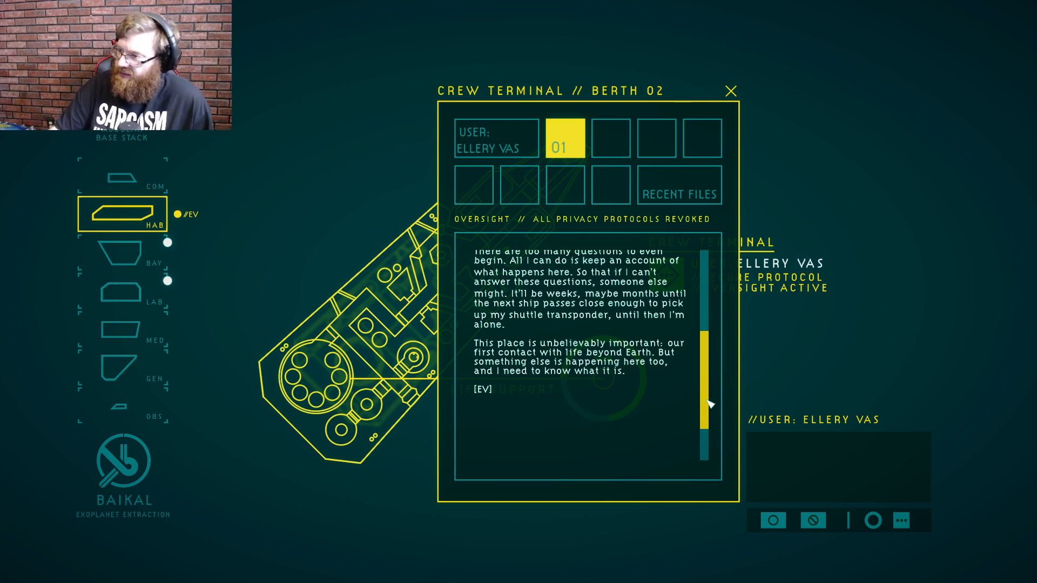
scroll(down, 3)
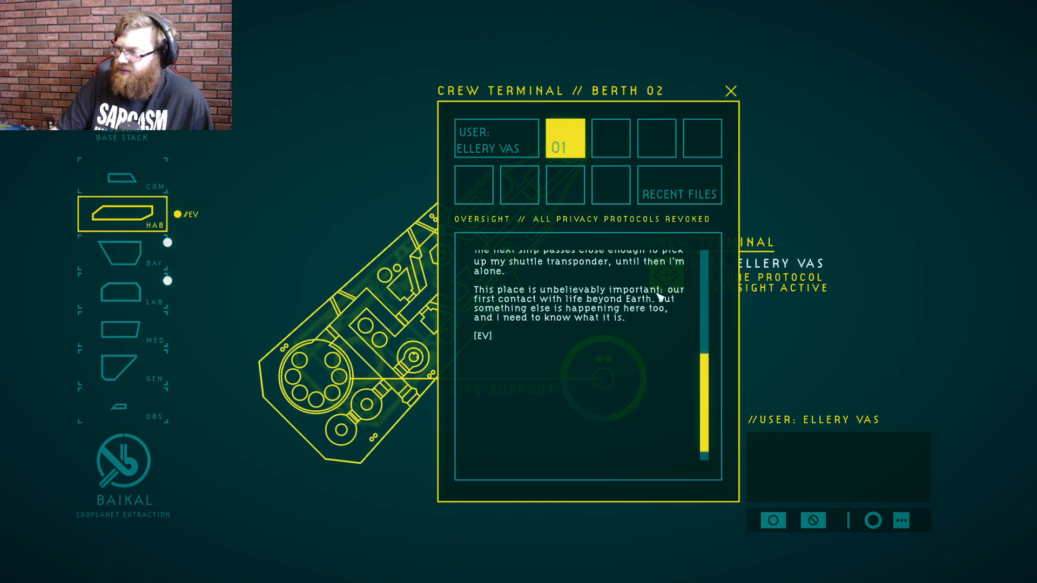
mouse_move(664, 287)
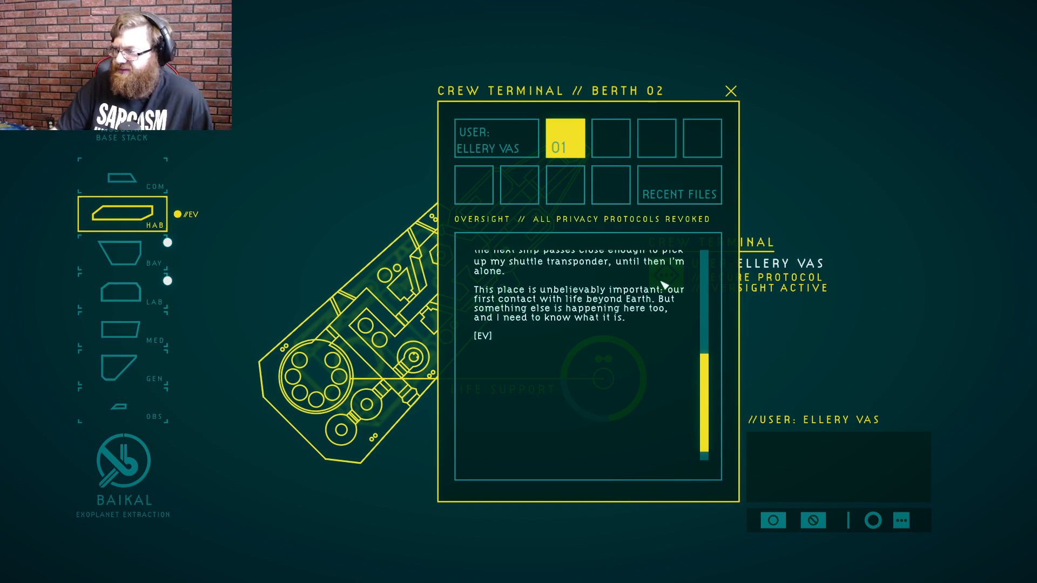
mouse_move(624, 154)
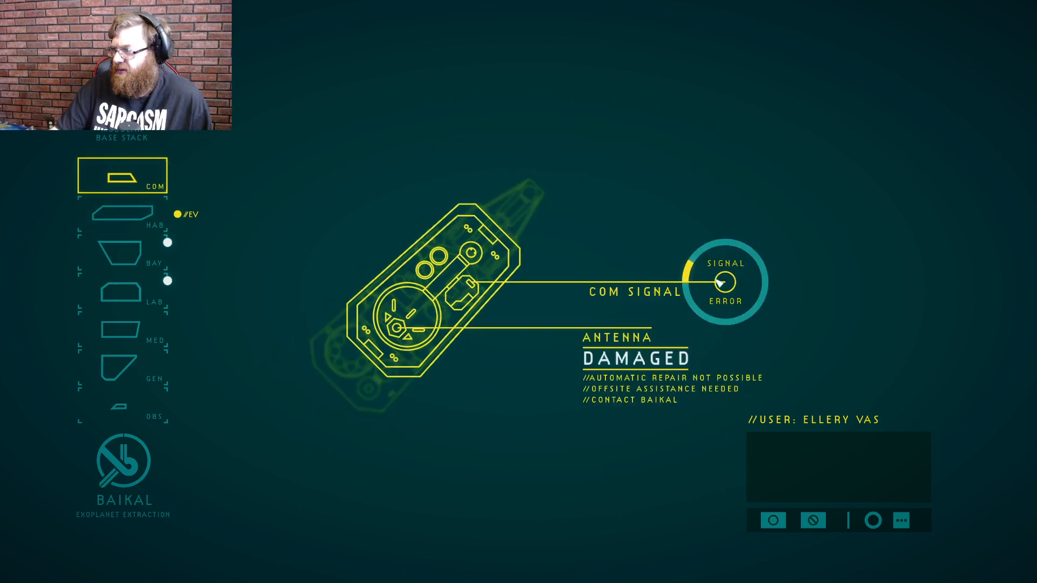
Switch via BAY to the LAB module and bring up its sample analysis panel
click(120, 253)
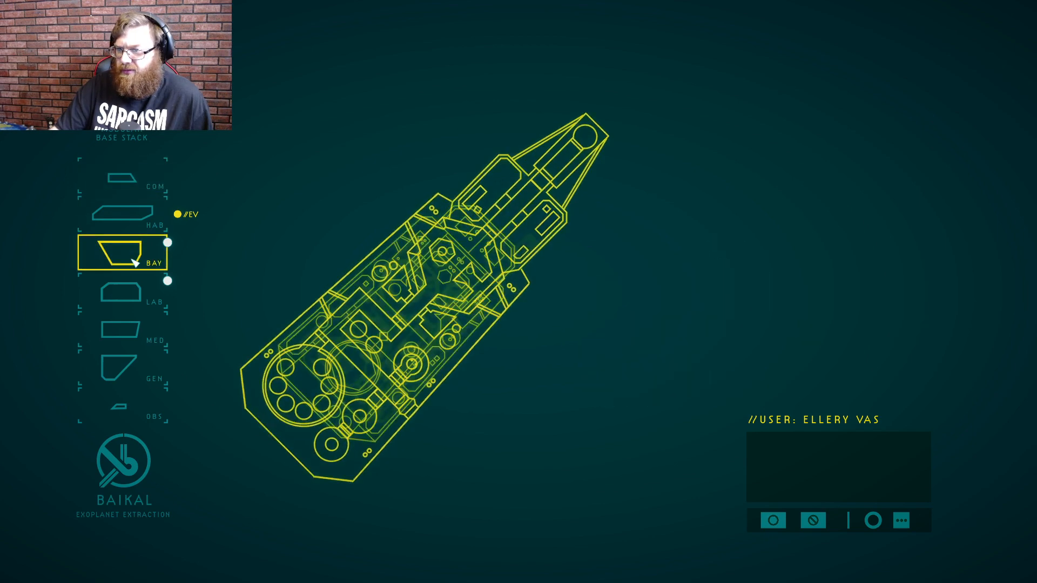
click(119, 298)
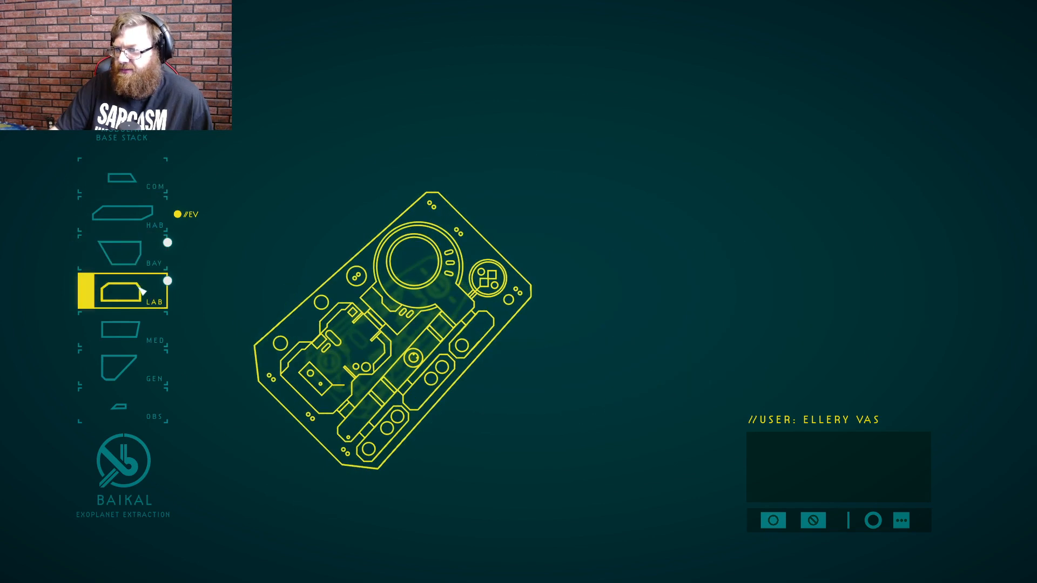
click(121, 295)
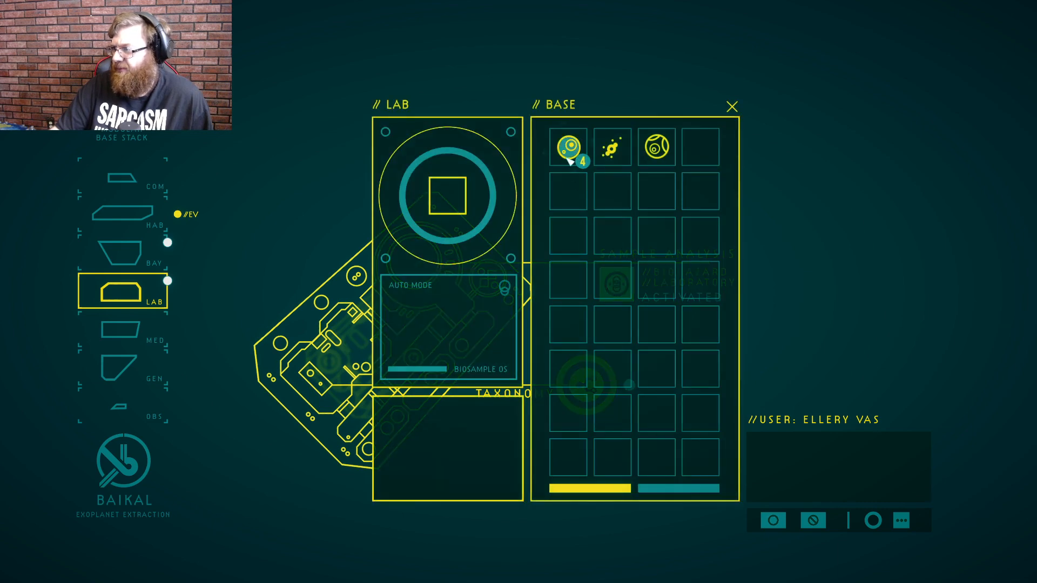
Load stored samples into the analyser and enter the Fungi Novi kingdom
click(568, 146)
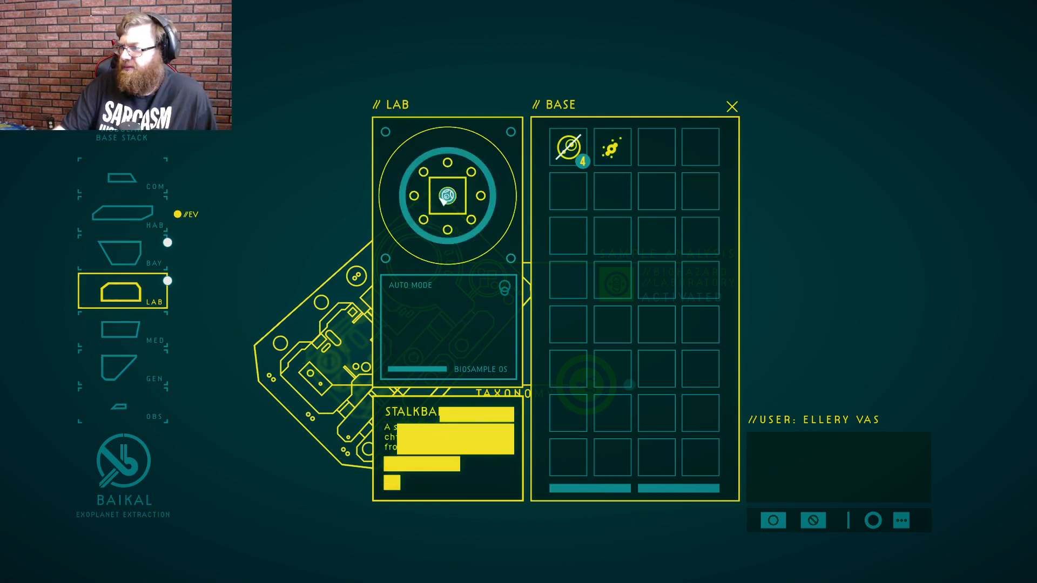
click(568, 147)
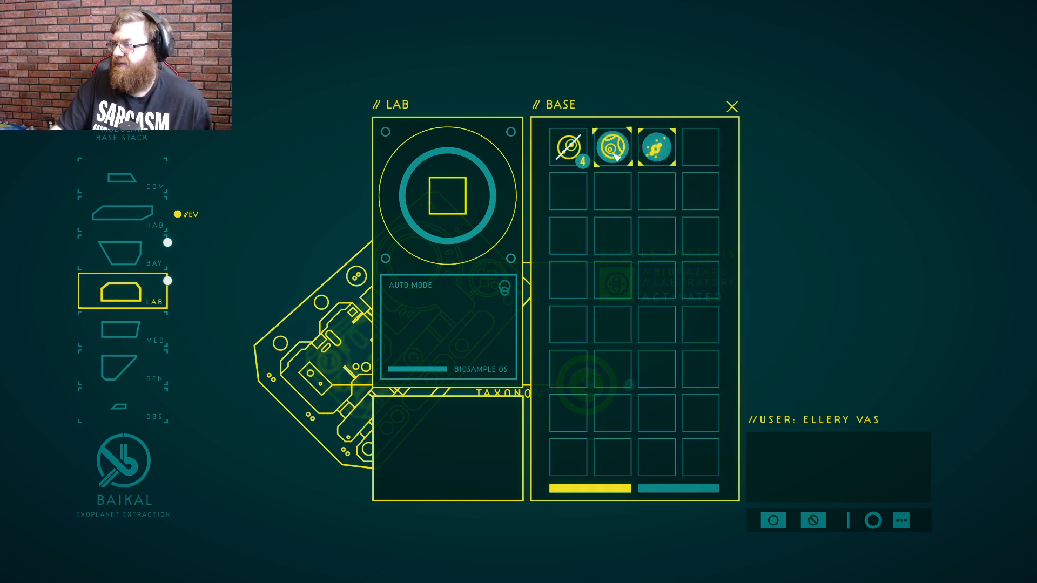
click(613, 148)
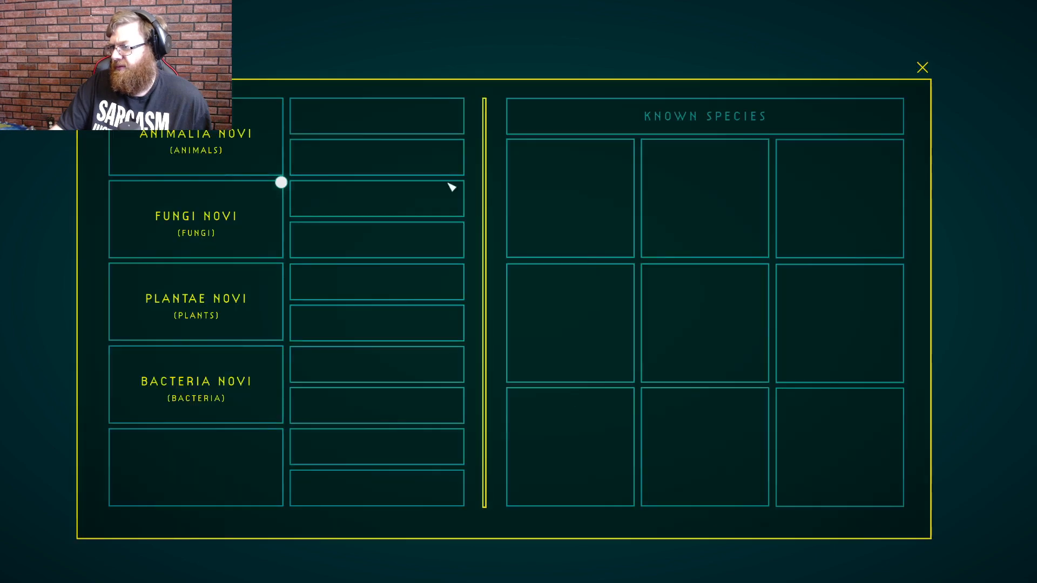
click(196, 218)
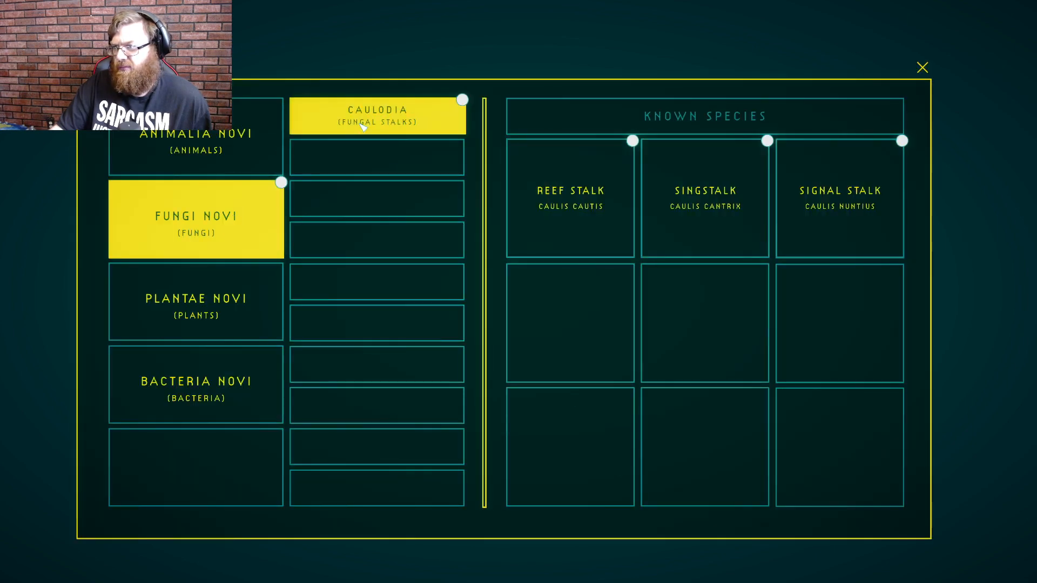
Read the Reef Stalk observations and behaviour notes, then return to the taxonomy top
click(570, 198)
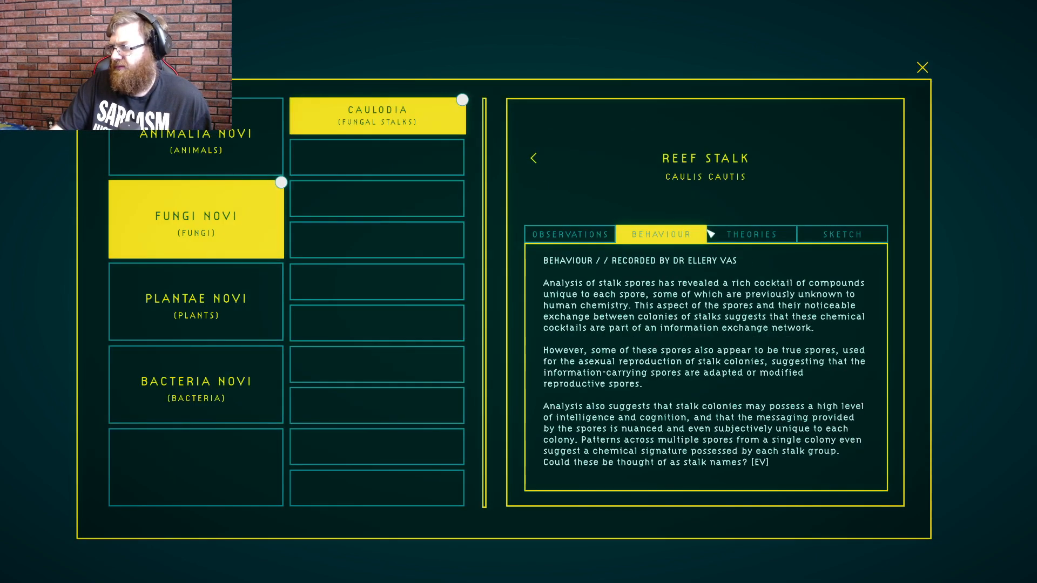
click(570, 233)
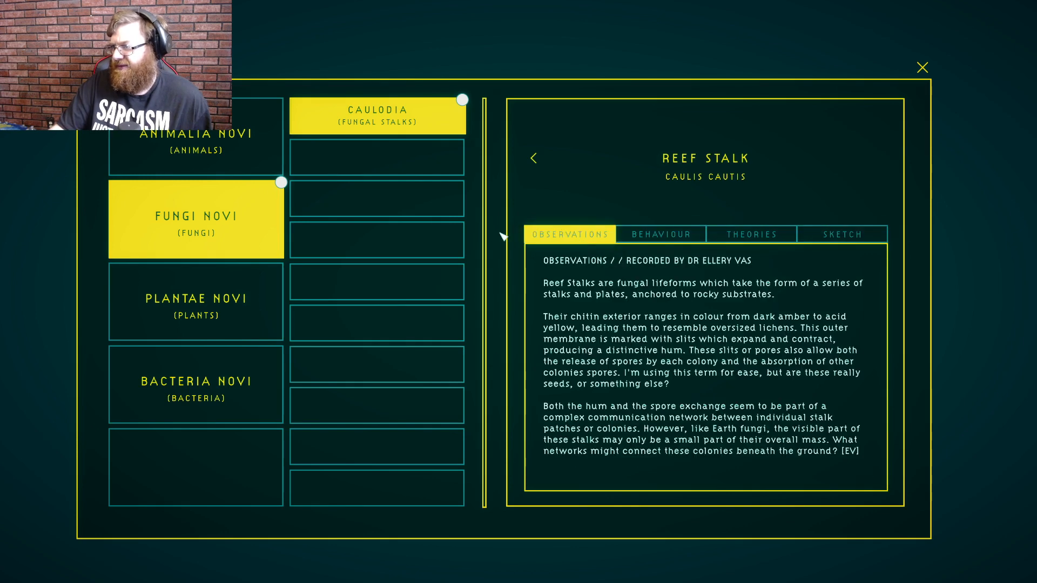
click(659, 233)
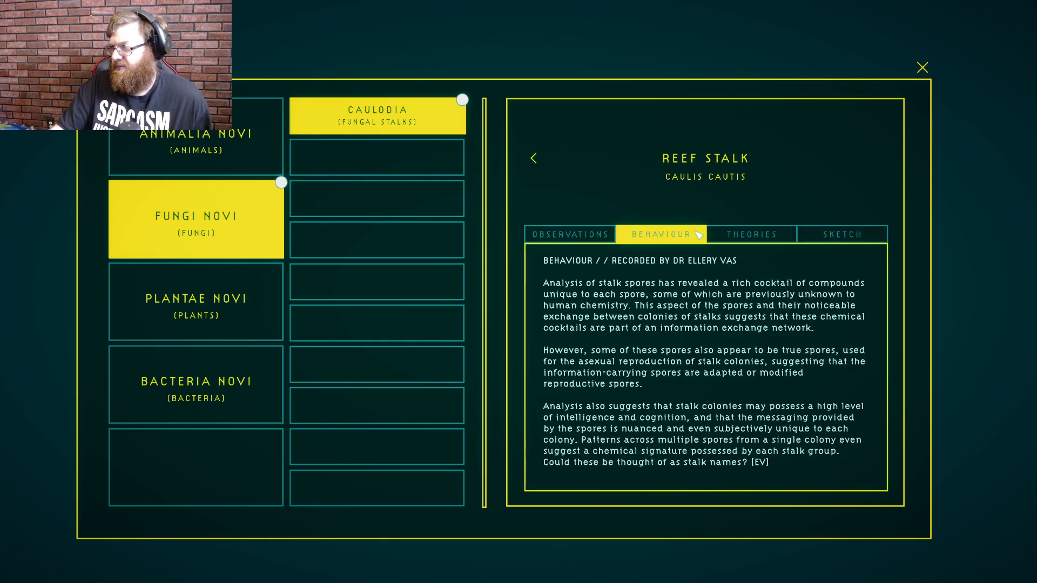
click(842, 234)
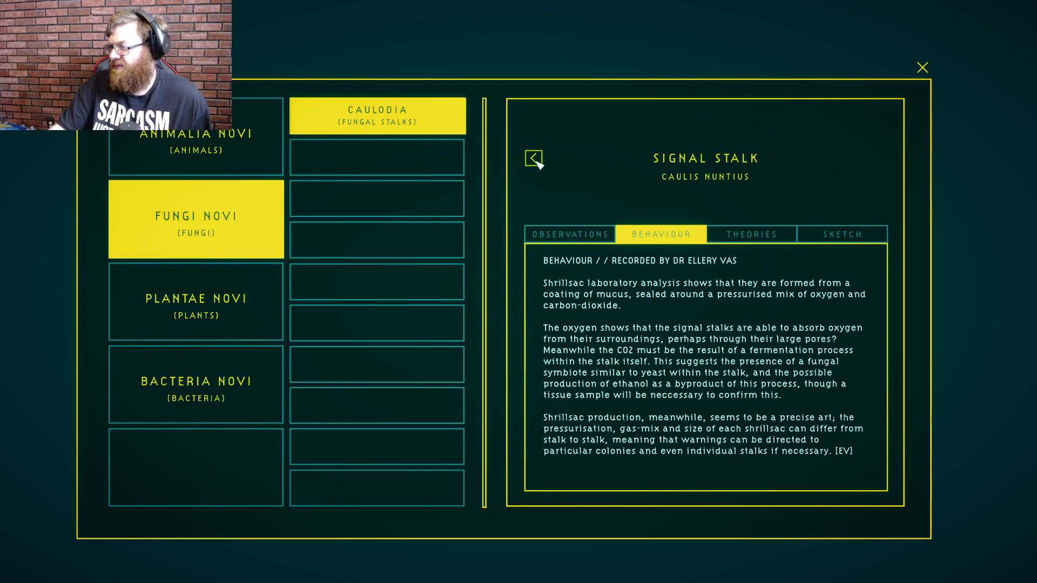
click(534, 159)
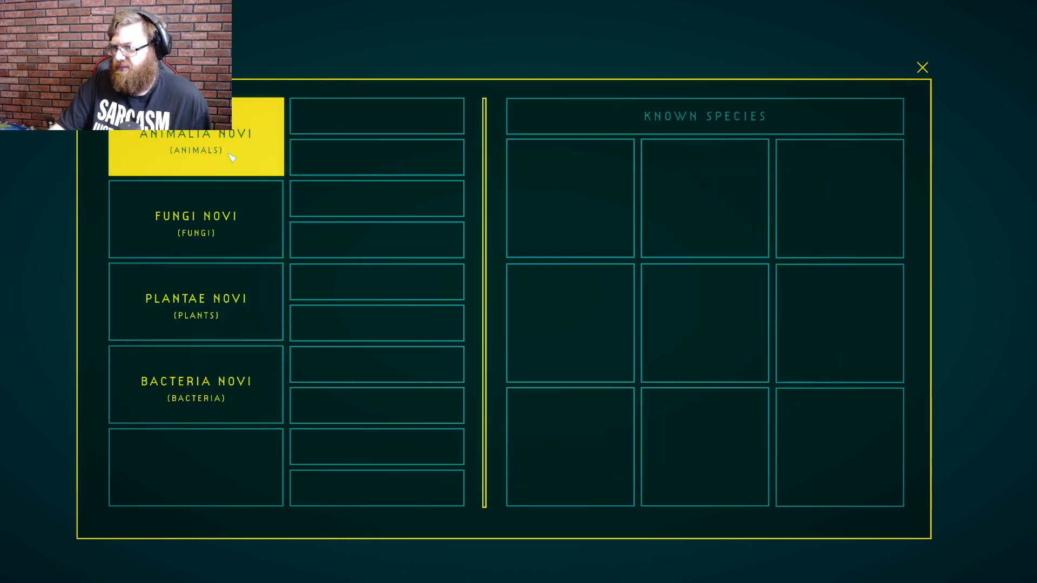
Close the taxonomy, check the generator and observation blister status, and finish on the bay module
click(921, 67)
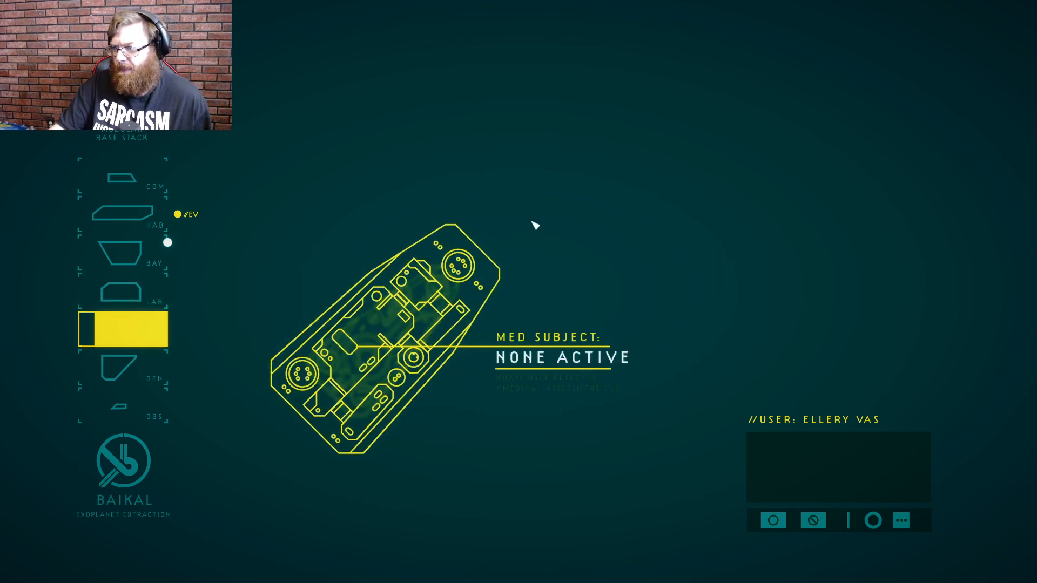
click(123, 371)
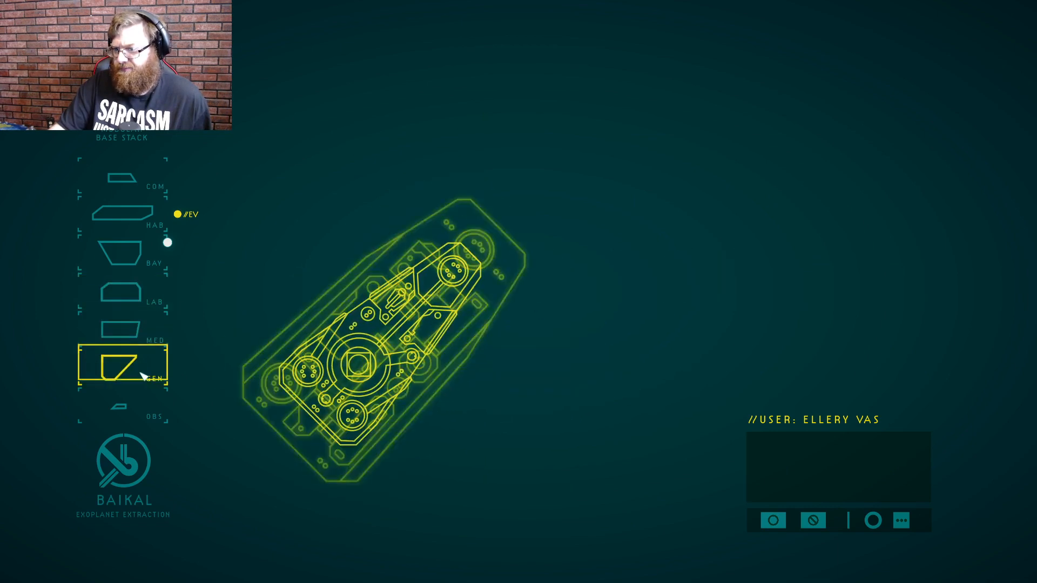
click(121, 372)
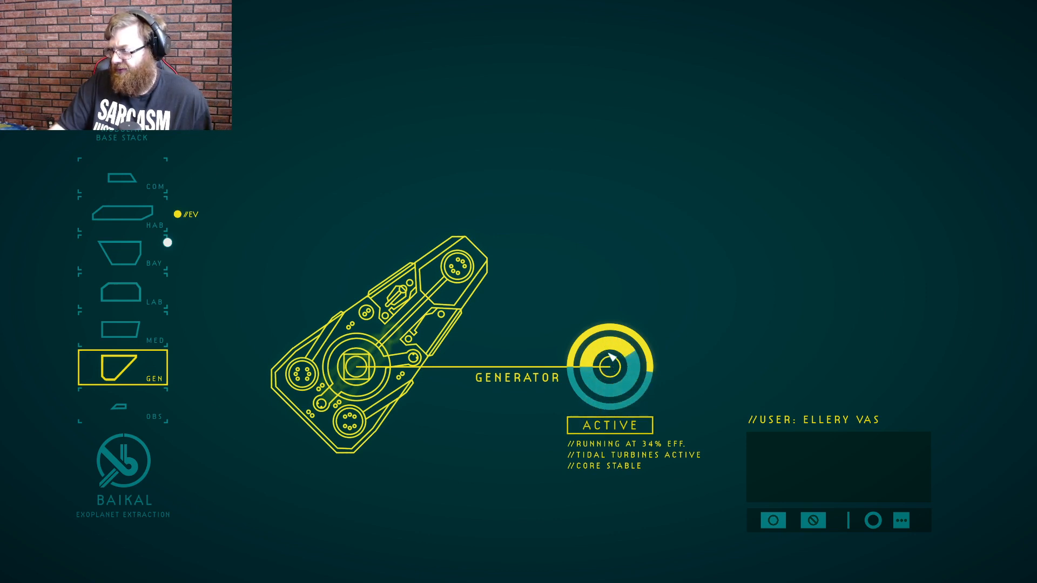
click(119, 413)
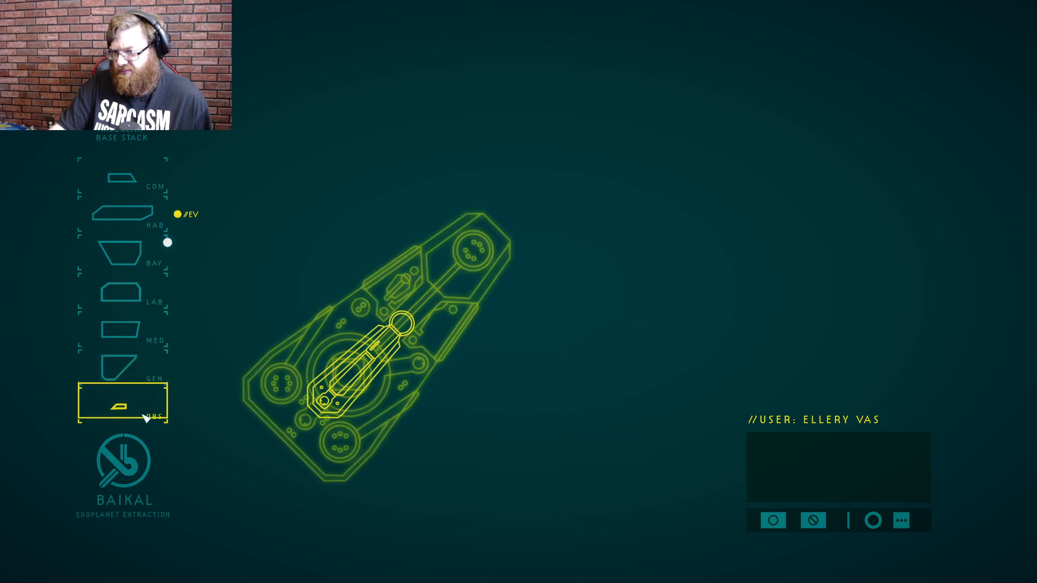
click(121, 405)
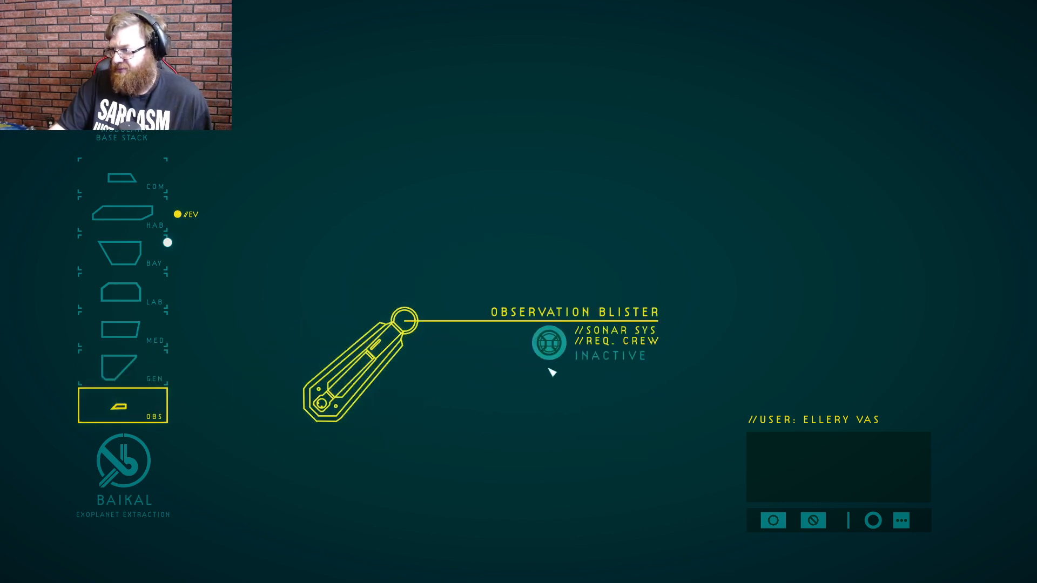
mouse_move(207, 142)
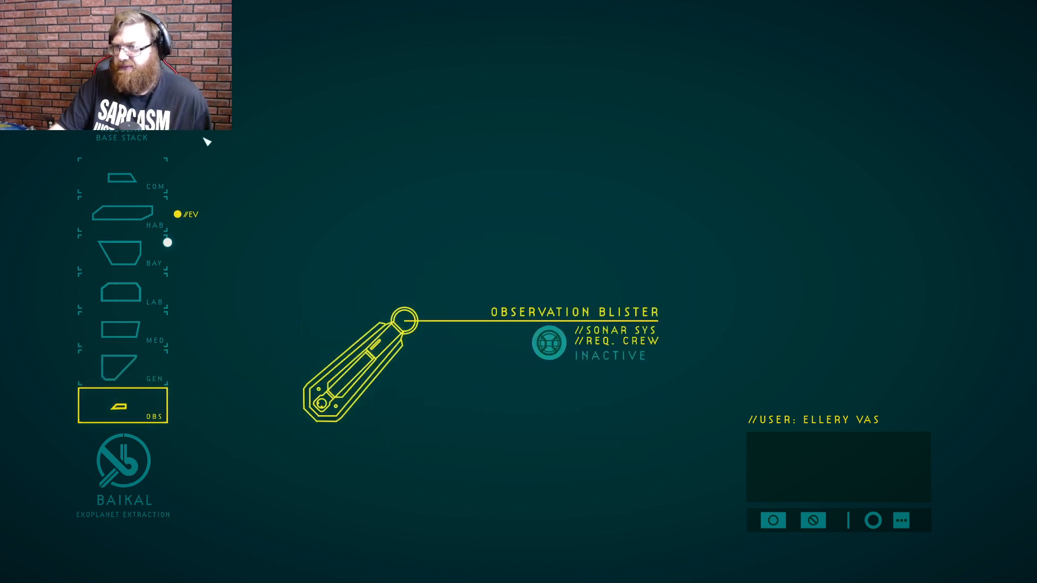
mouse_move(133, 222)
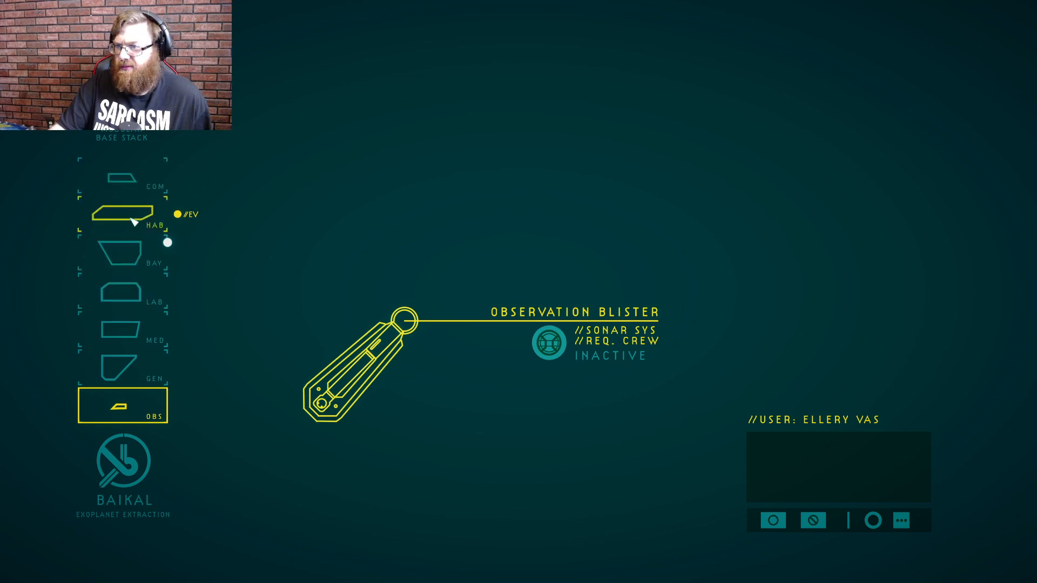
click(120, 253)
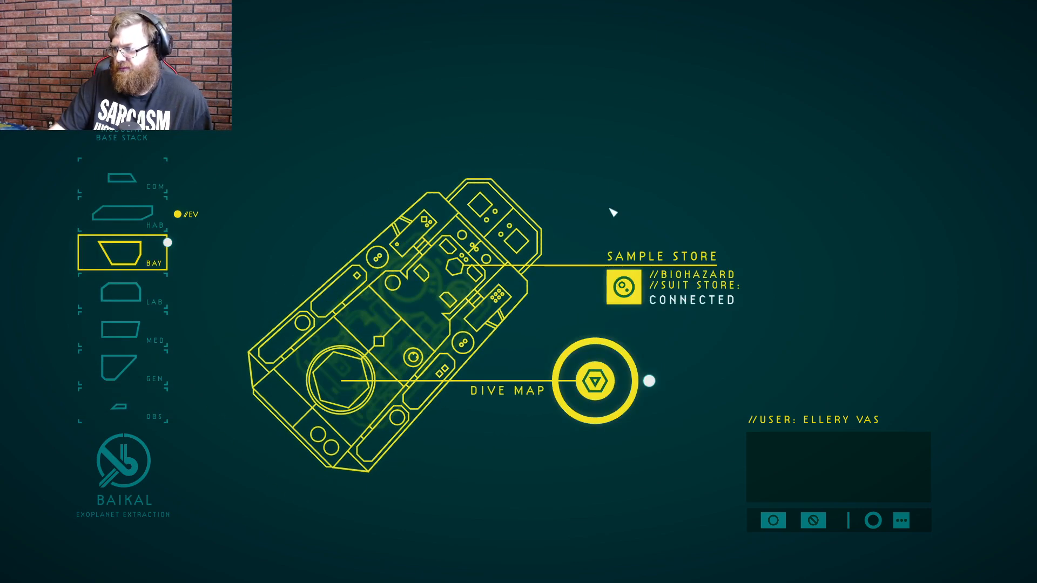
mouse_move(700, 199)
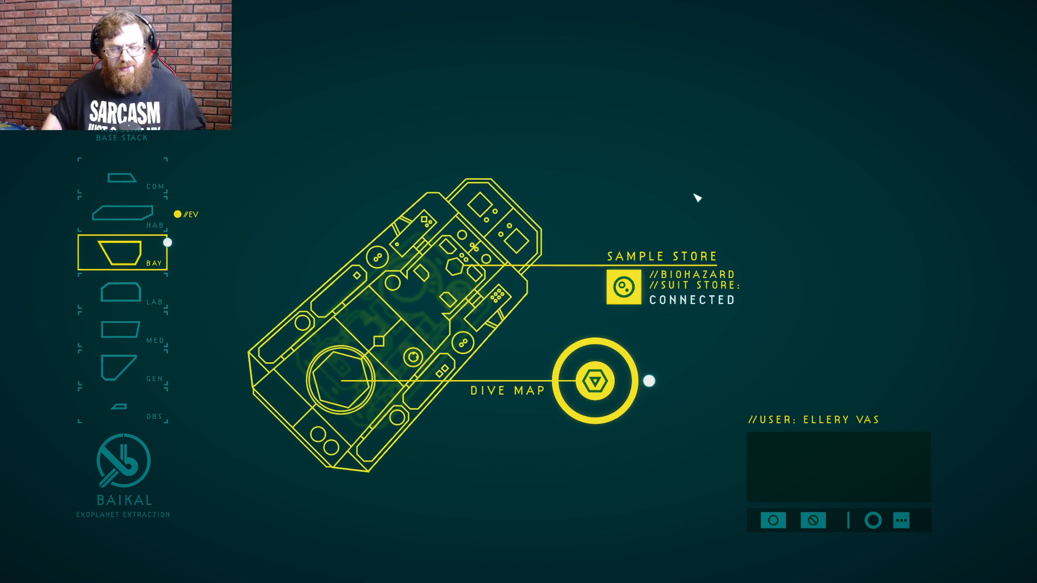